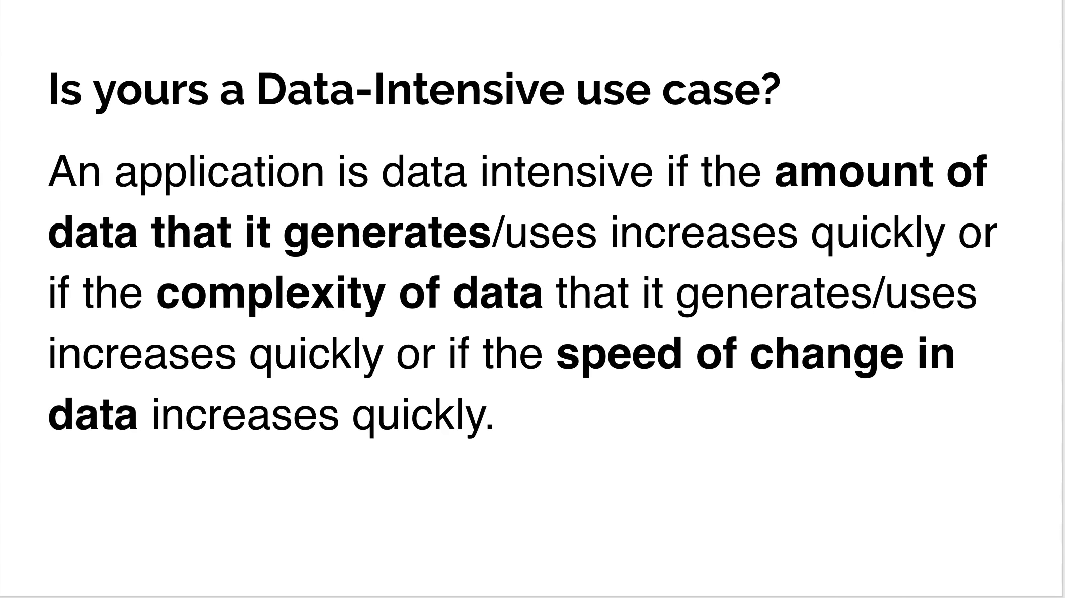
Step: Present the Components of data intensive app diagram slide, credited to Martin Kleppmann
{"action": "key", "text": "Right"}
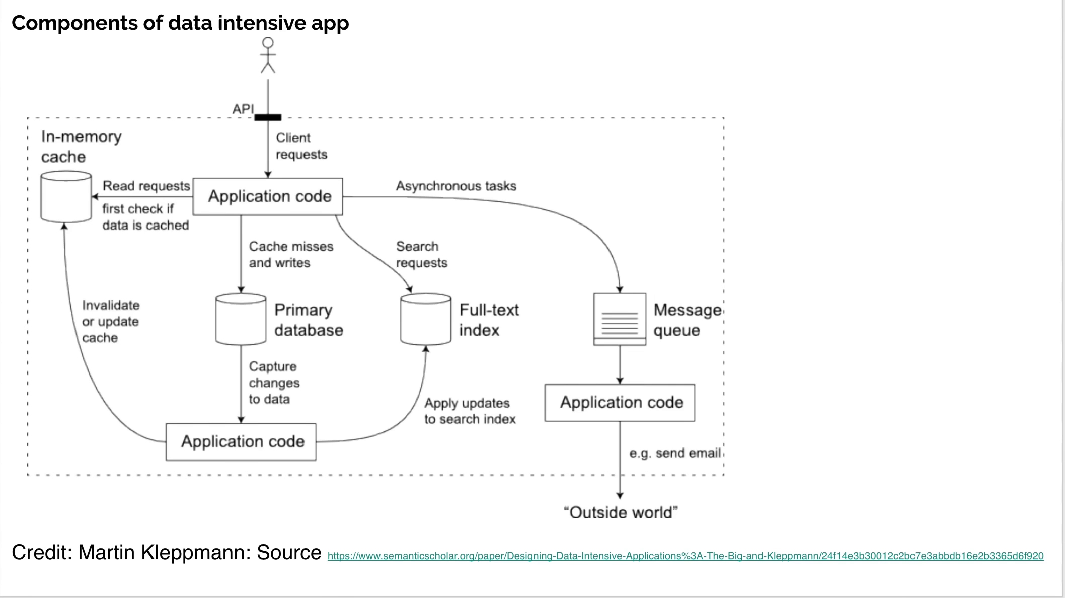
{"action": "mouse_move", "coordinate": [283, 45]}
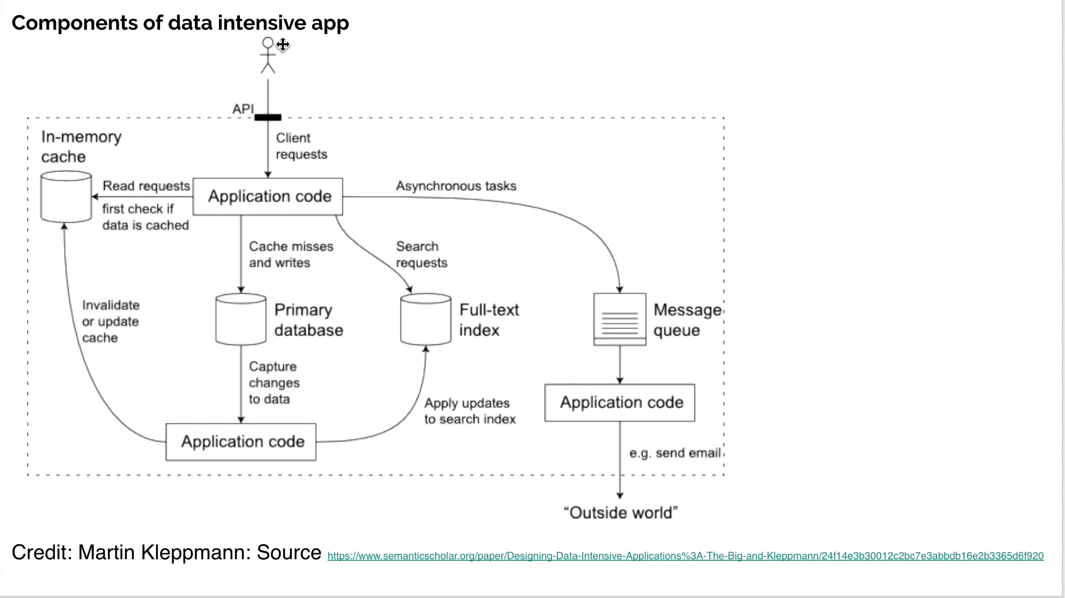
{"action": "mouse_move", "coordinate": [272, 42]}
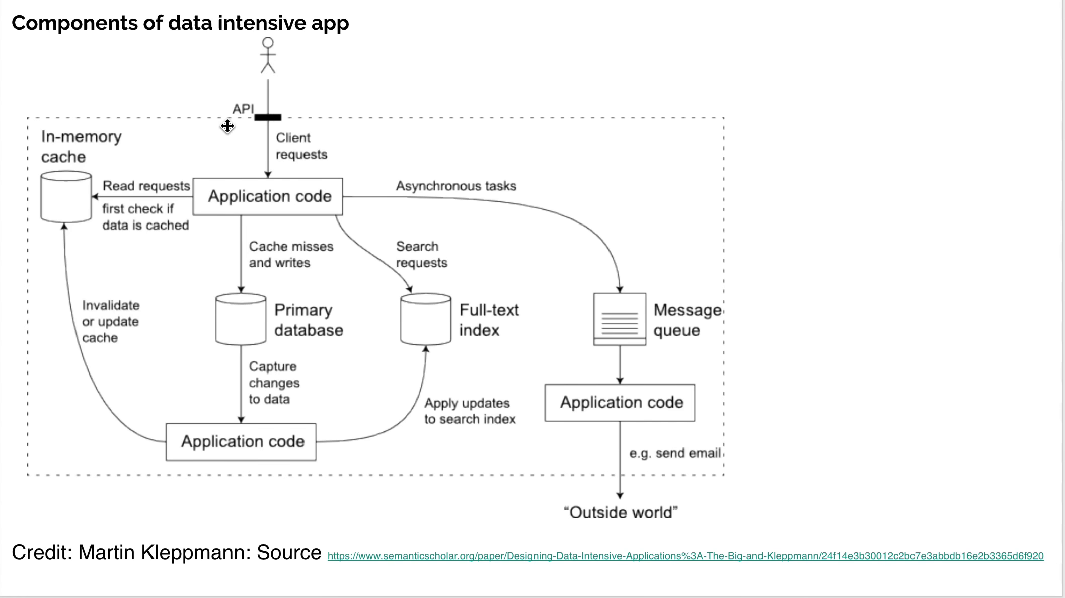
{"action": "mouse_move", "coordinate": [227, 105]}
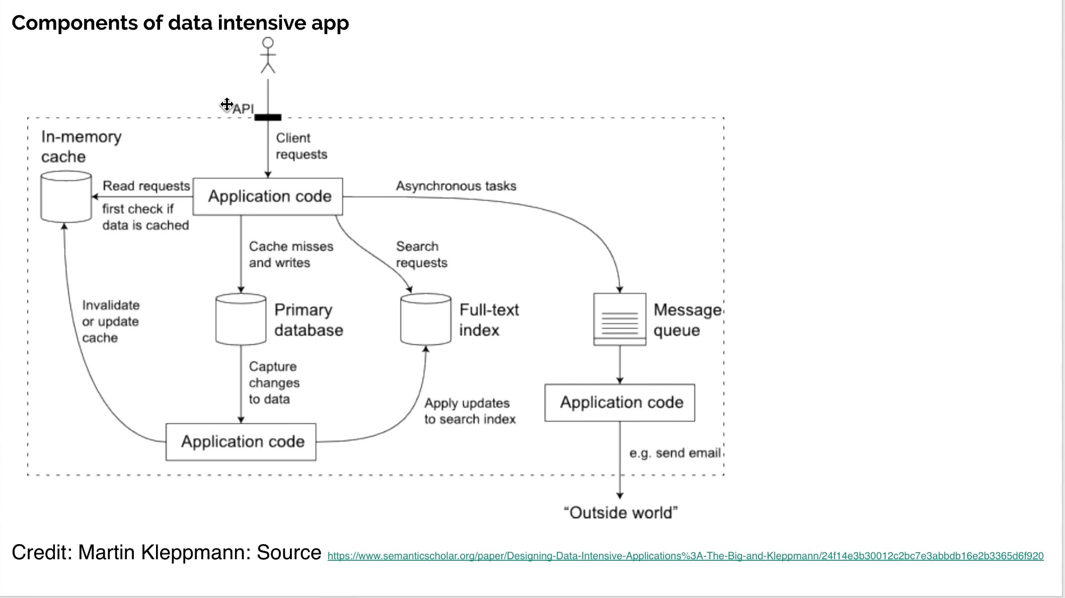
{"action": "mouse_move", "coordinate": [266, 88]}
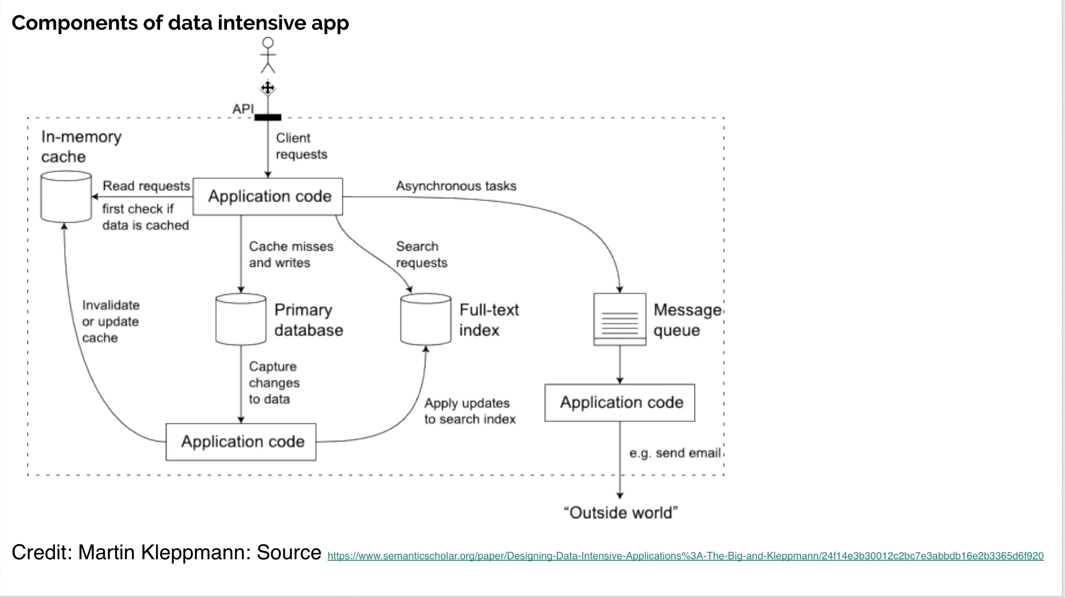
{"action": "mouse_move", "coordinate": [263, 92]}
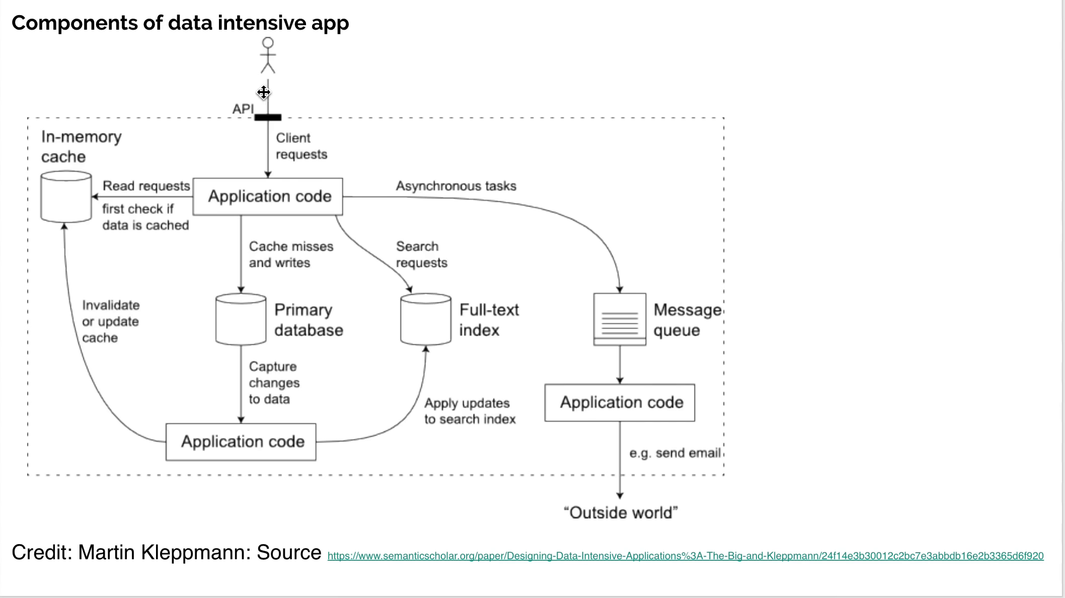
{"action": "mouse_move", "coordinate": [285, 110]}
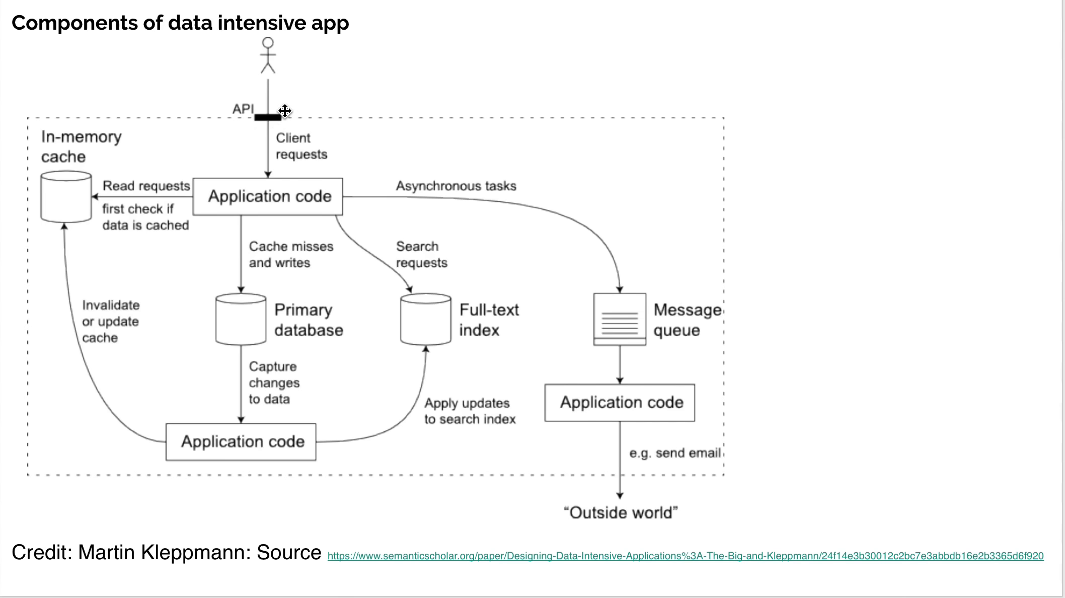
{"action": "mouse_move", "coordinate": [248, 131]}
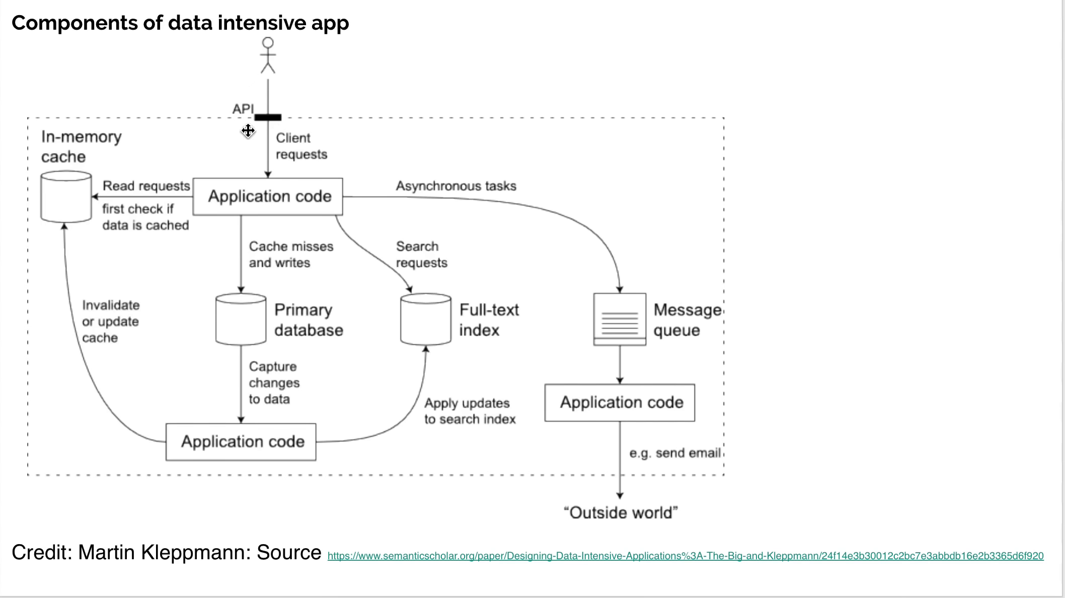
{"action": "mouse_move", "coordinate": [264, 161]}
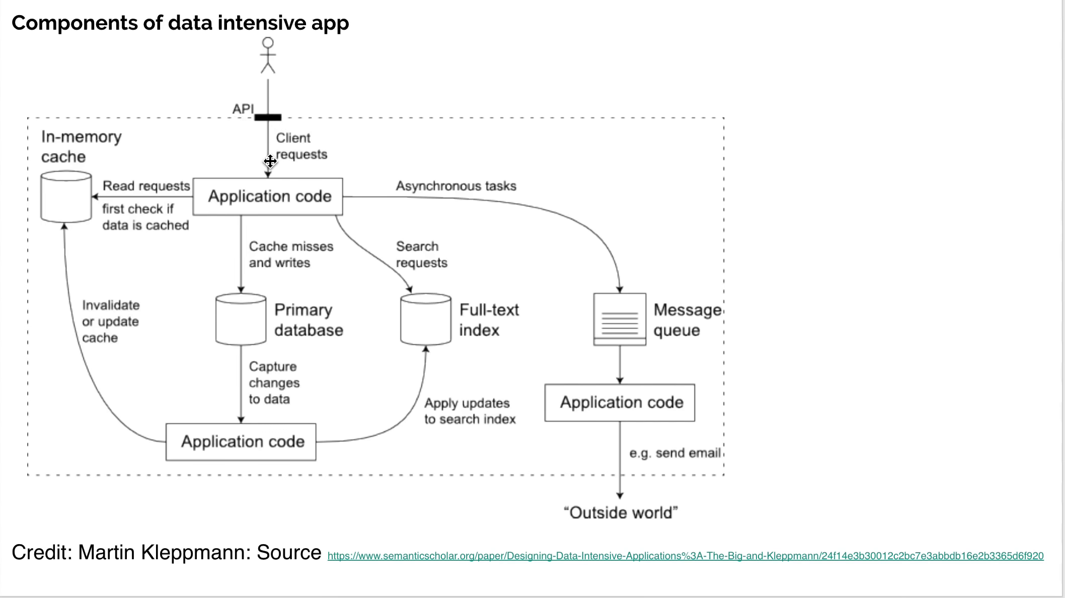
{"action": "mouse_move", "coordinate": [320, 186]}
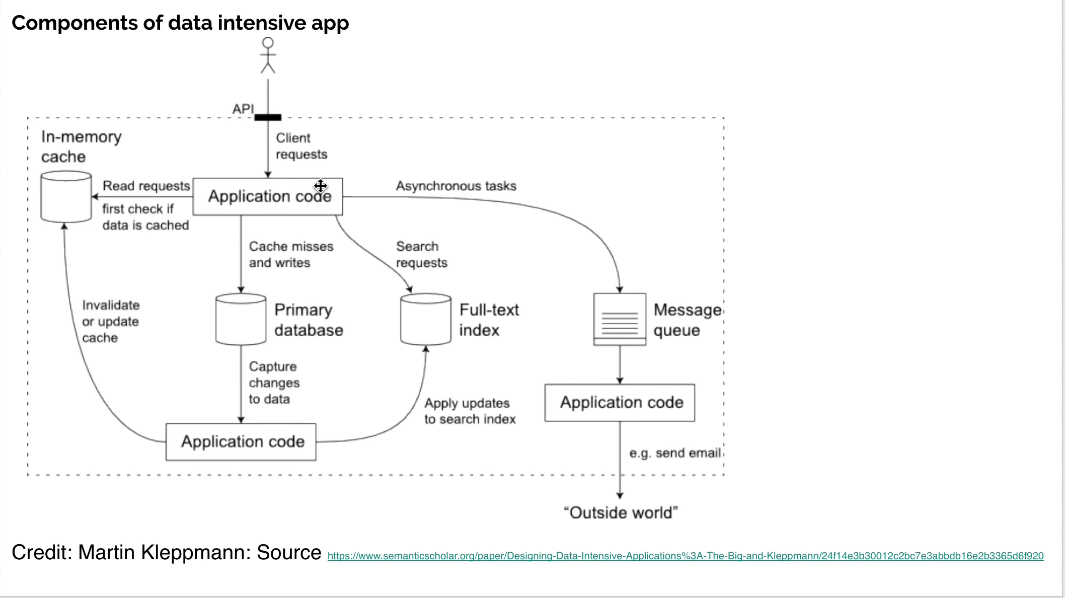
{"action": "mouse_move", "coordinate": [304, 172]}
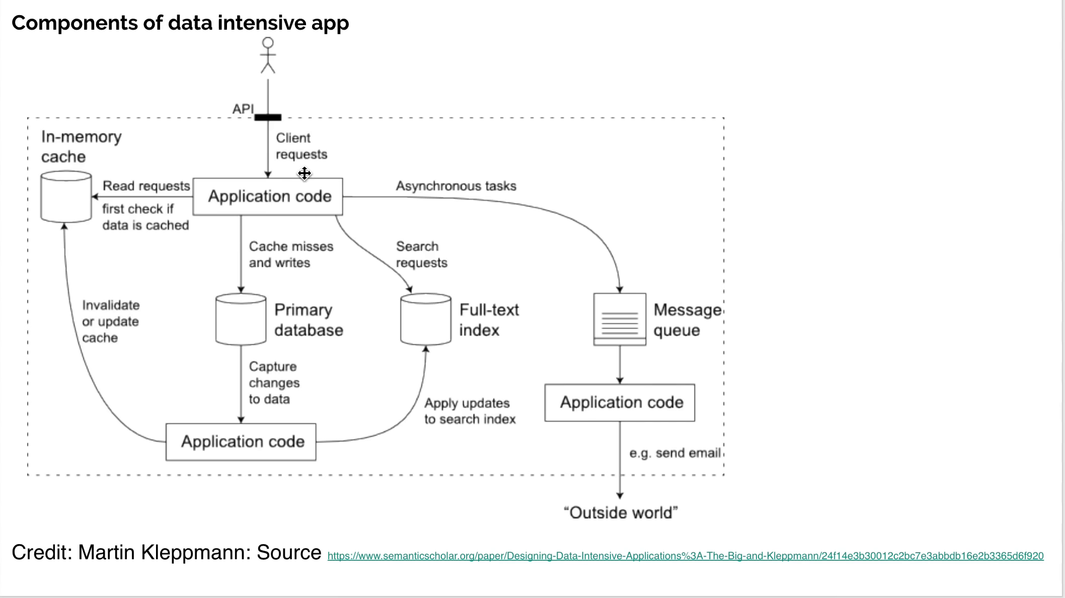
{"action": "mouse_move", "coordinate": [272, 75]}
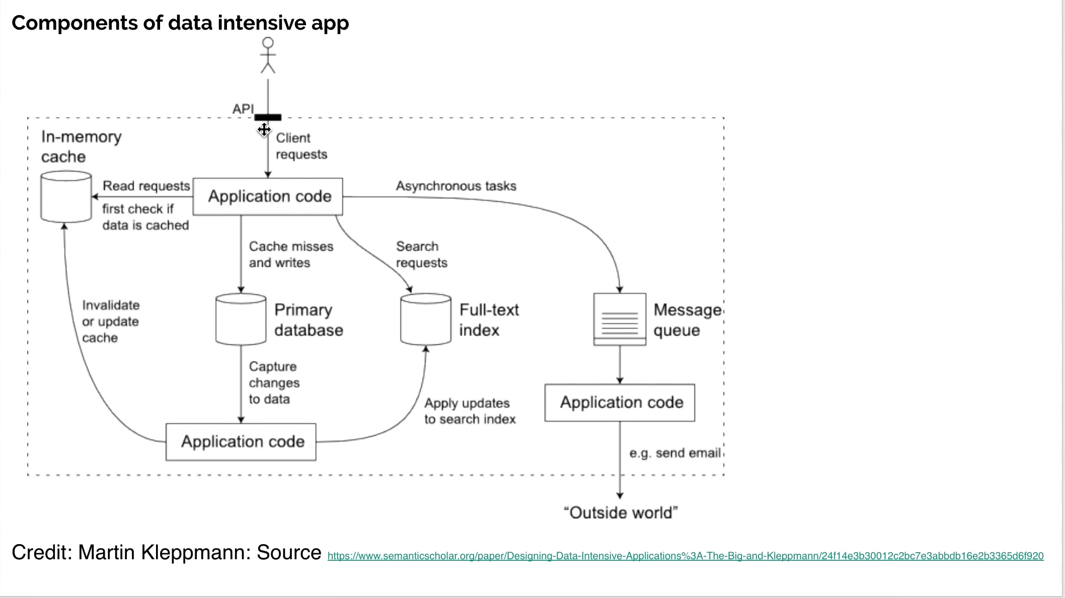
{"action": "mouse_move", "coordinate": [249, 177]}
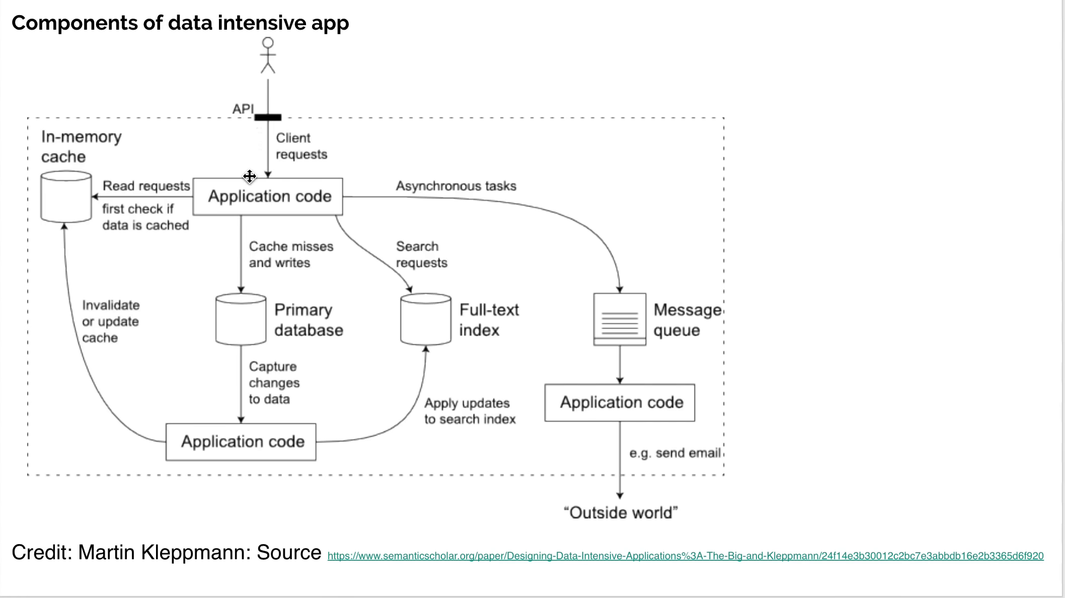
{"action": "mouse_move", "coordinate": [274, 172]}
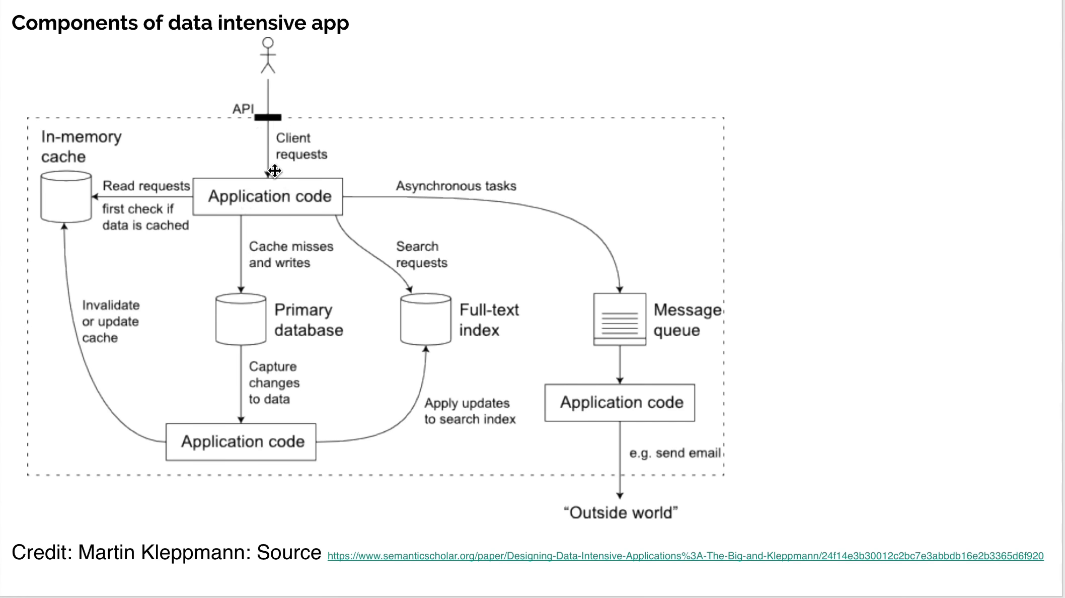
{"action": "mouse_move", "coordinate": [222, 210]}
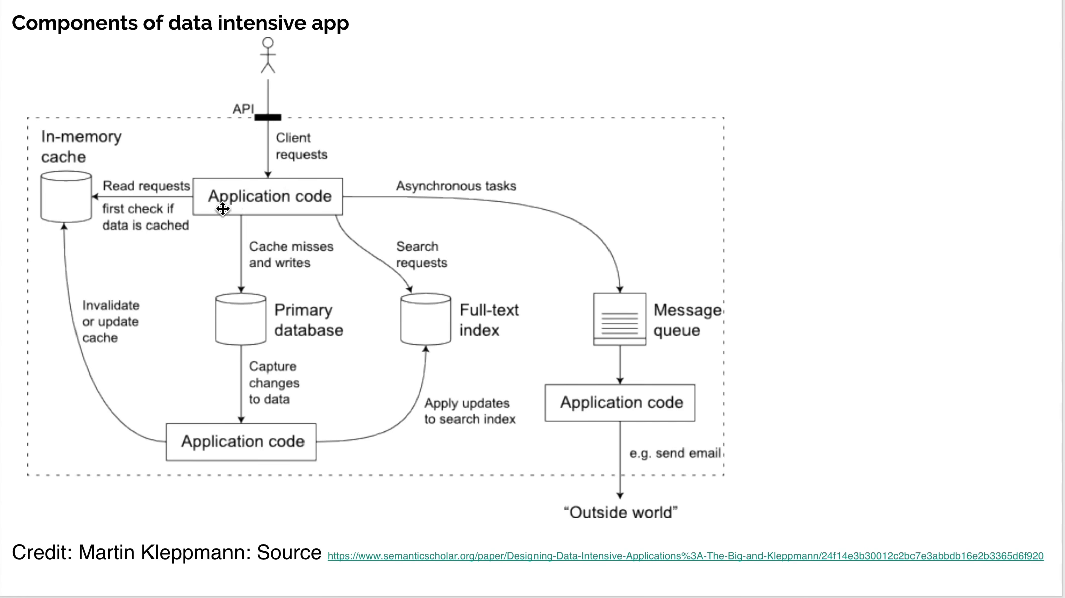
{"action": "mouse_move", "coordinate": [54, 81]}
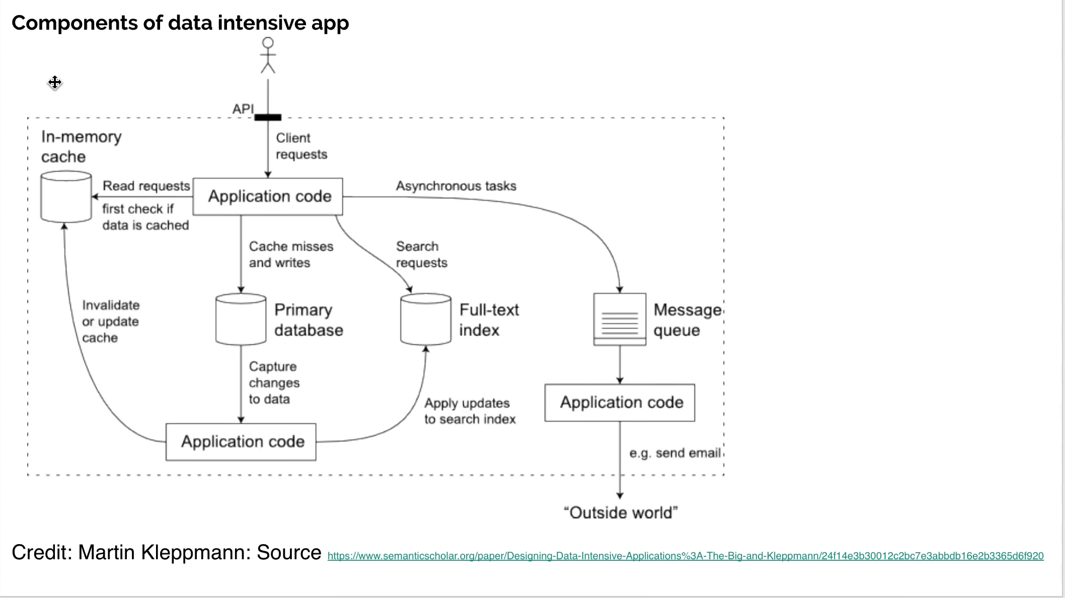
{"action": "mouse_move", "coordinate": [136, 218]}
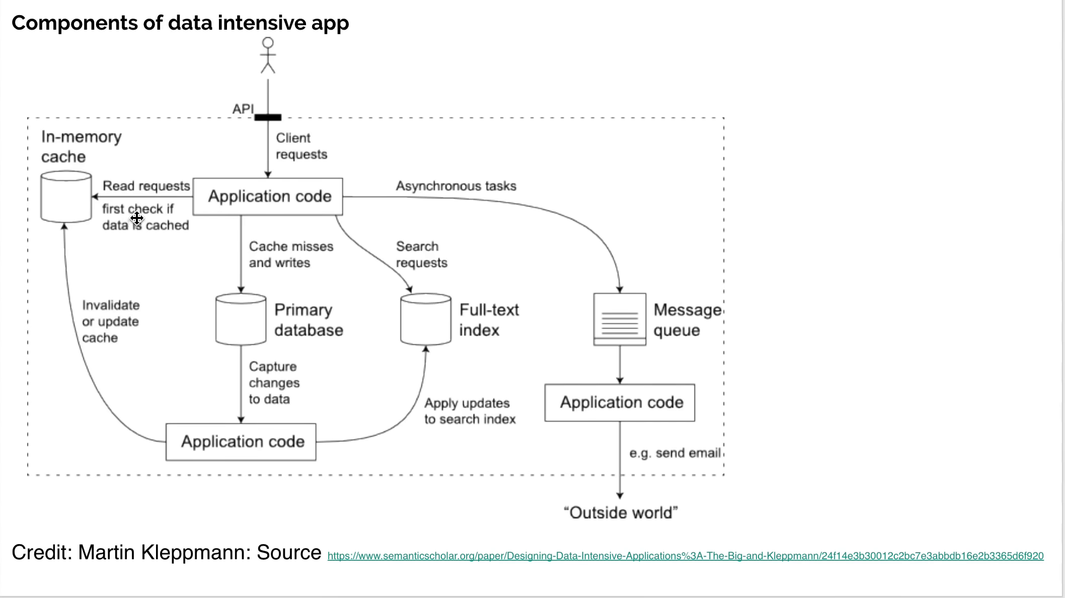
{"action": "mouse_move", "coordinate": [84, 198]}
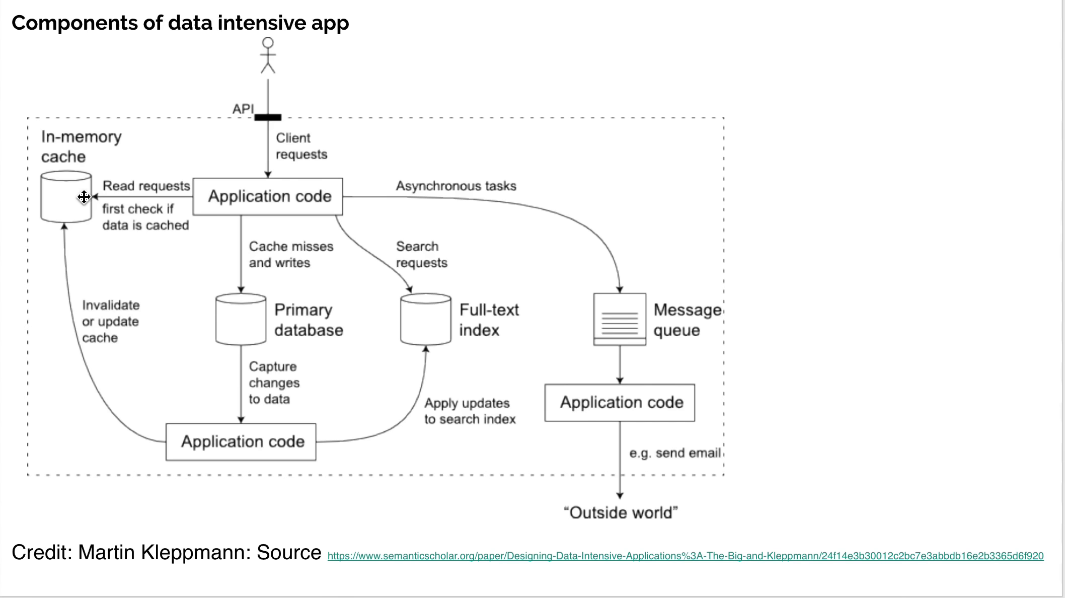
{"action": "mouse_move", "coordinate": [222, 197]}
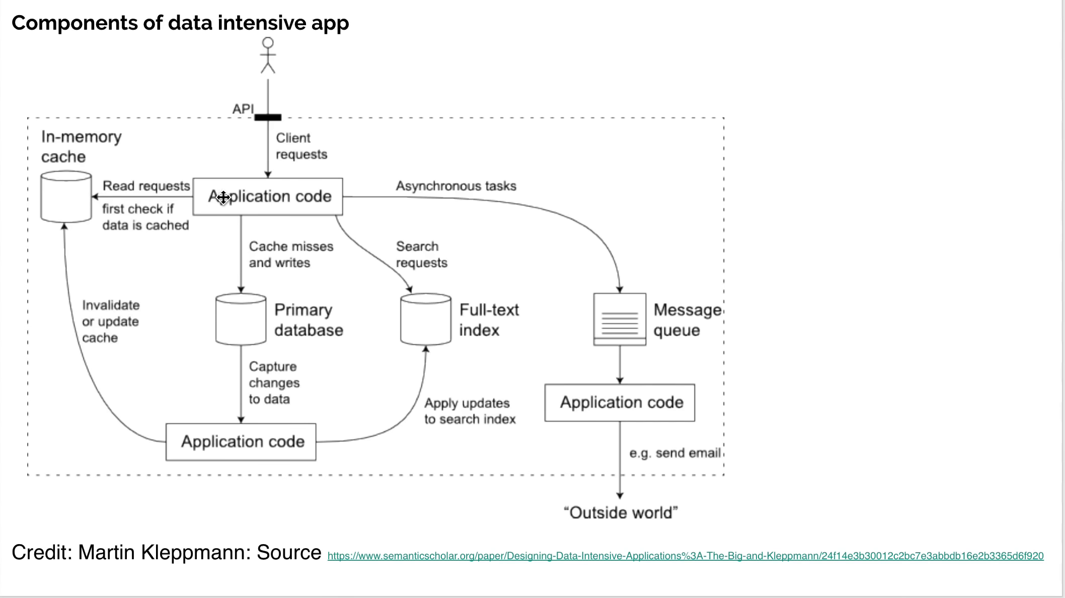
{"action": "mouse_move", "coordinate": [233, 197]}
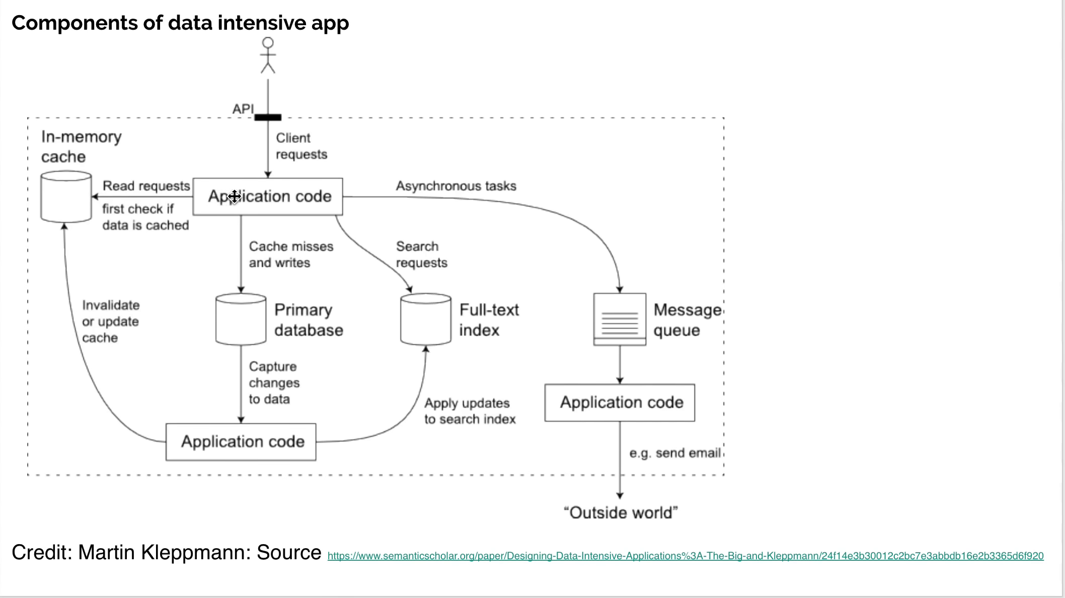
{"action": "mouse_move", "coordinate": [257, 226]}
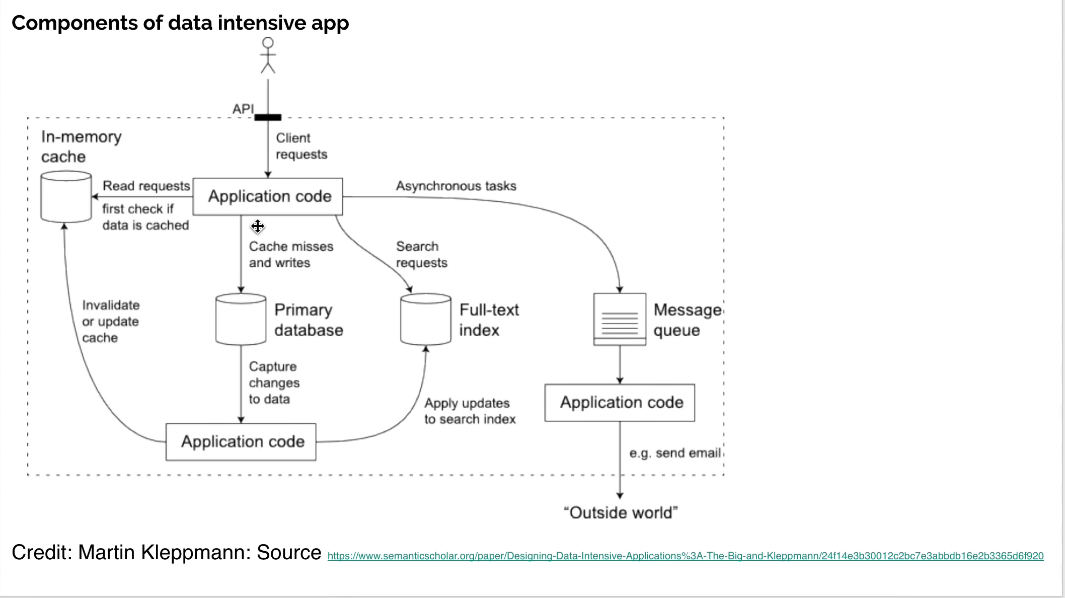
{"action": "mouse_move", "coordinate": [247, 229]}
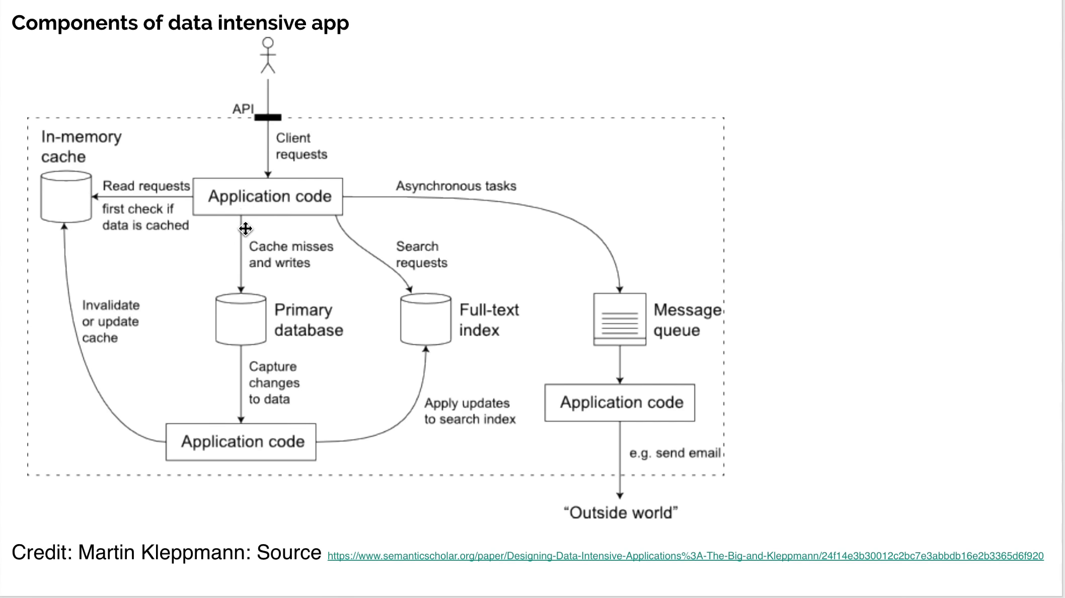
{"action": "mouse_move", "coordinate": [245, 299]}
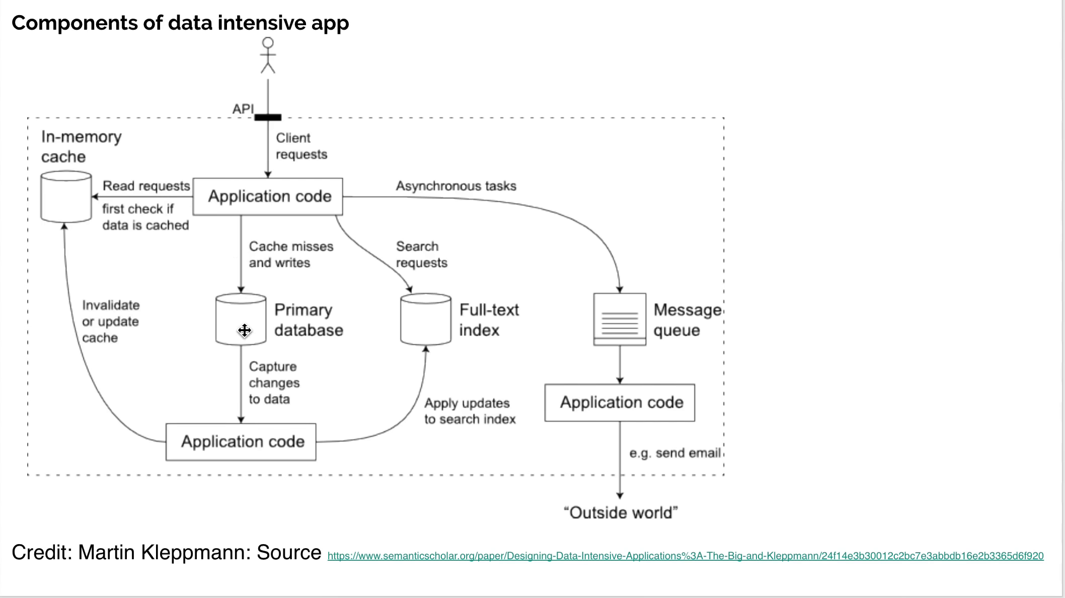
{"action": "mouse_move", "coordinate": [247, 430]}
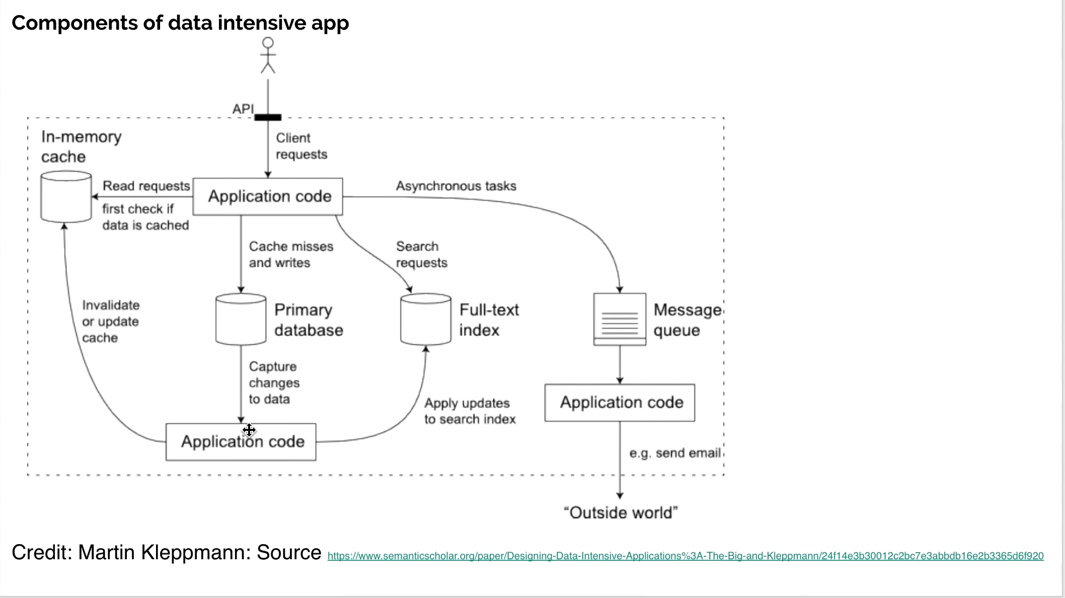
{"action": "mouse_move", "coordinate": [248, 382]}
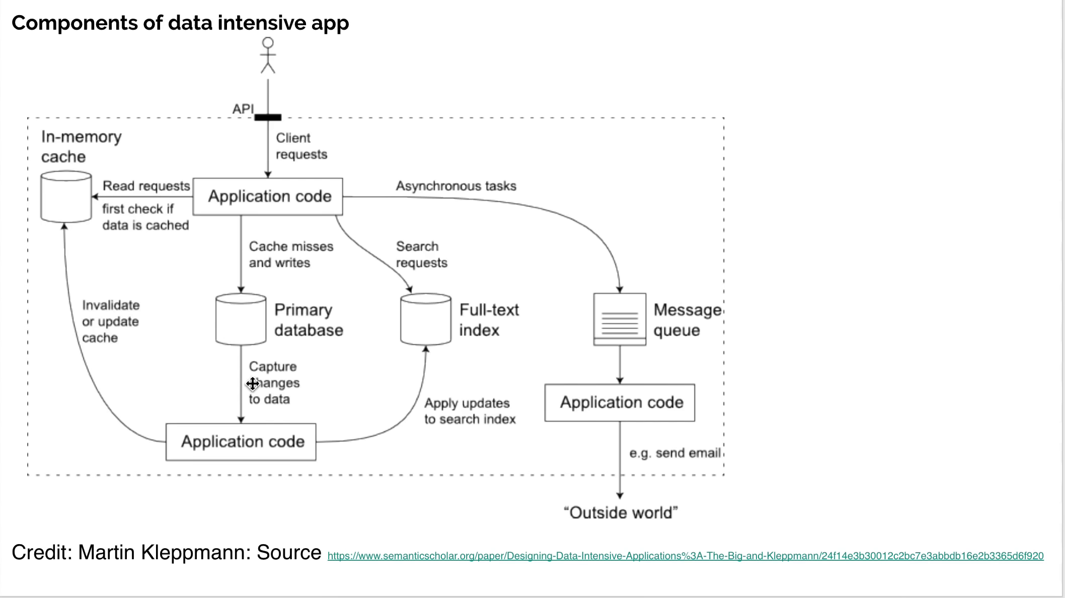
{"action": "mouse_move", "coordinate": [280, 332]}
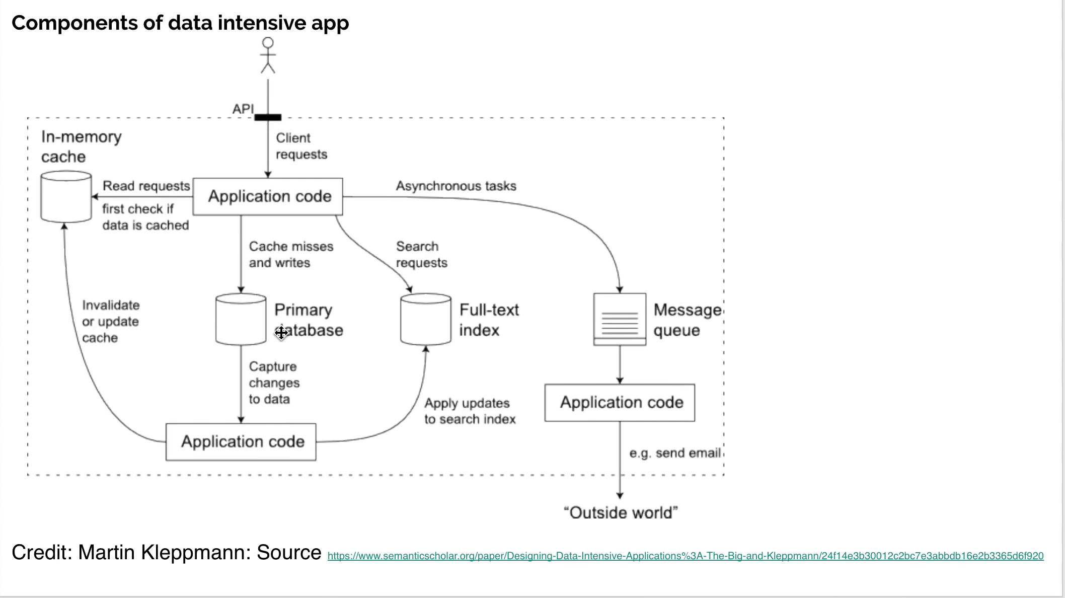
{"action": "mouse_move", "coordinate": [197, 477]}
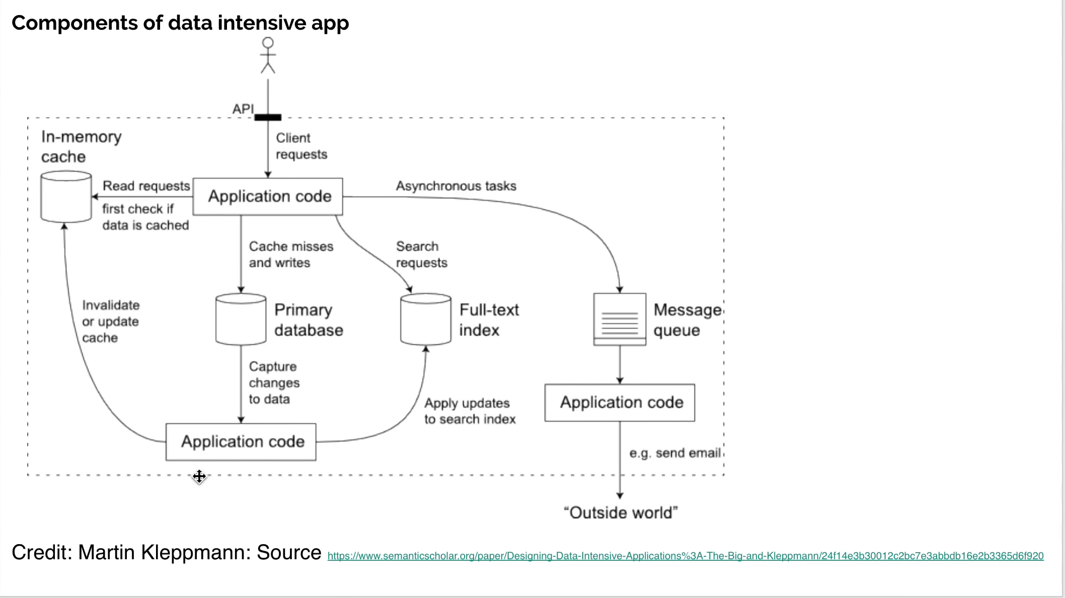
{"action": "mouse_move", "coordinate": [271, 471]}
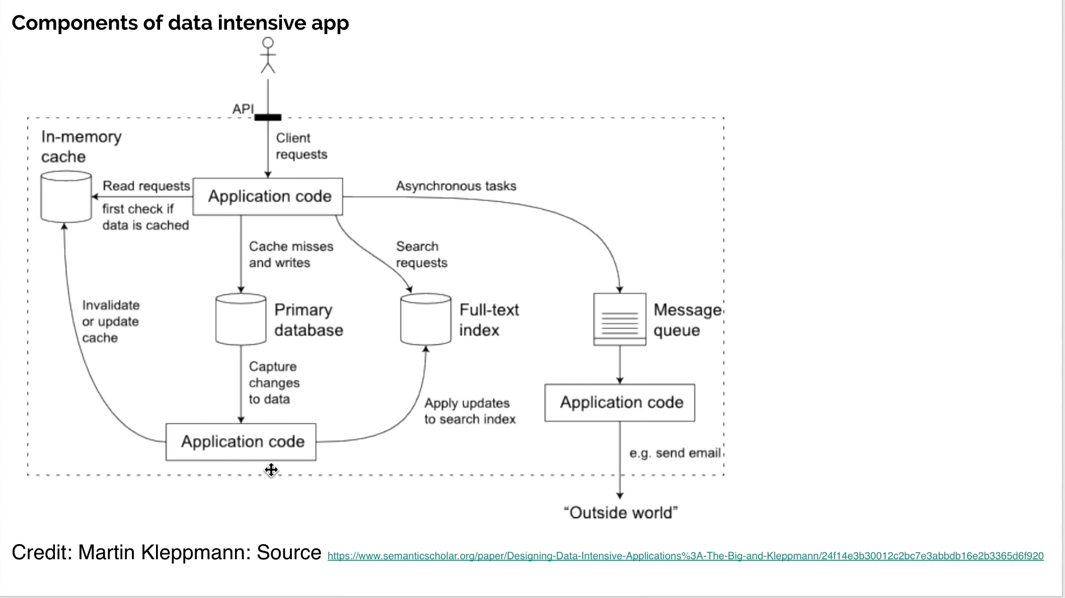
{"action": "mouse_move", "coordinate": [254, 346]}
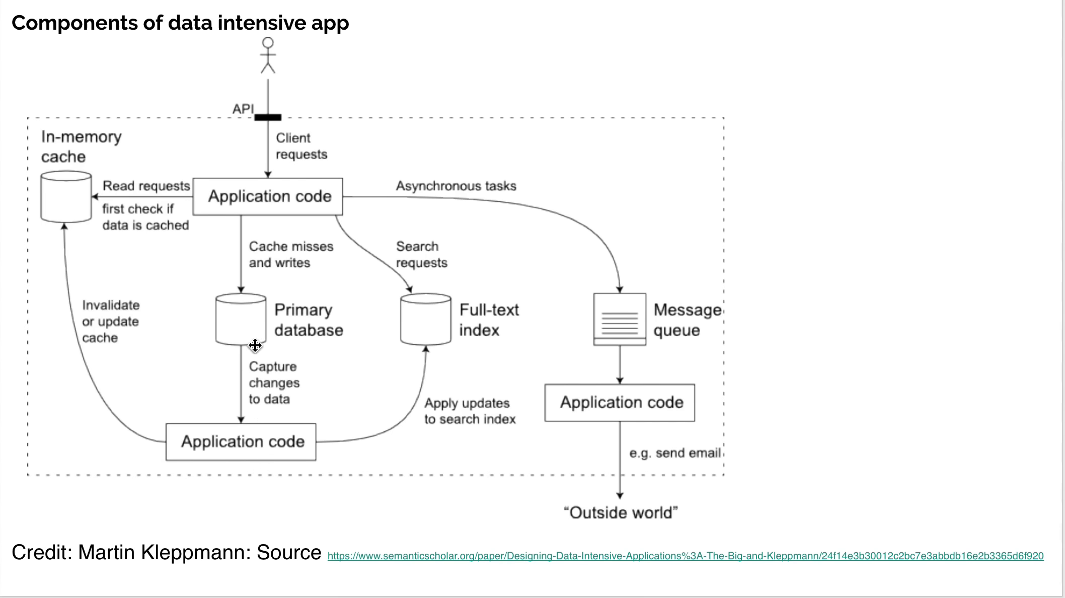
{"action": "mouse_move", "coordinate": [55, 235]}
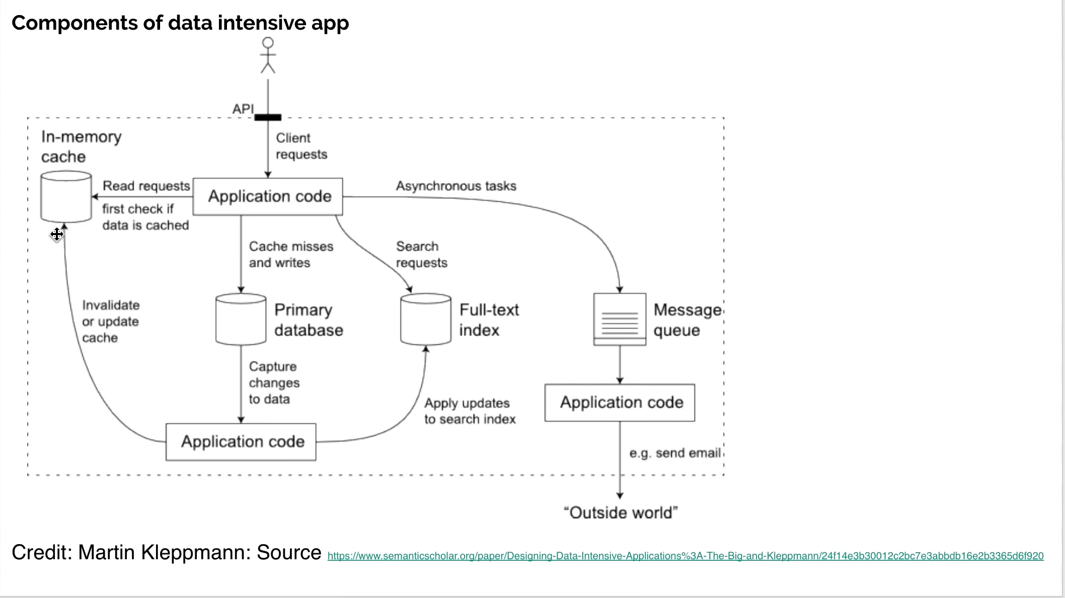
{"action": "mouse_move", "coordinate": [137, 304]}
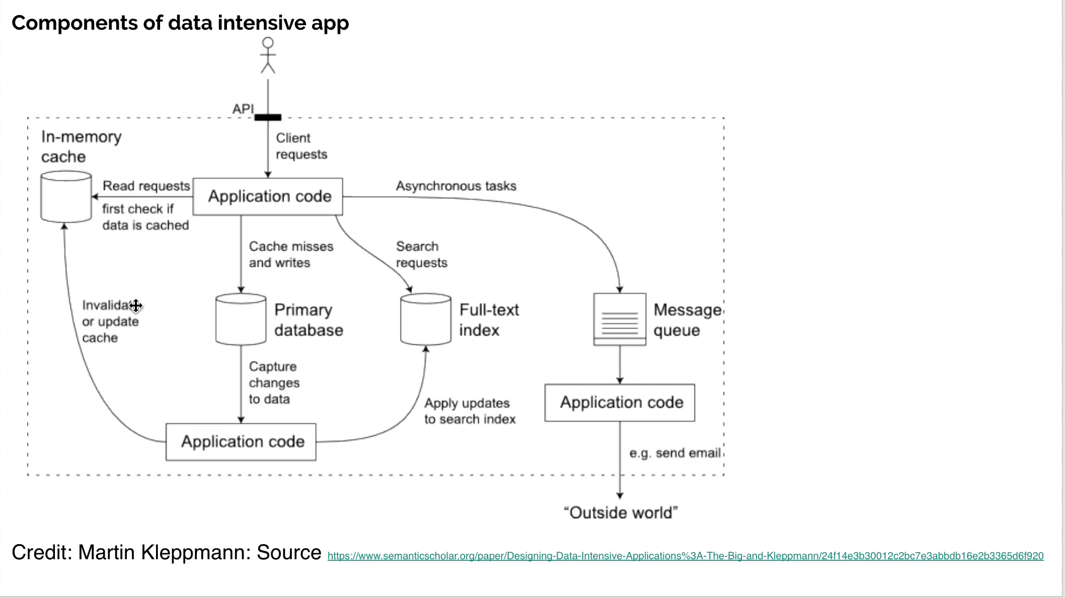
{"action": "mouse_move", "coordinate": [333, 423]}
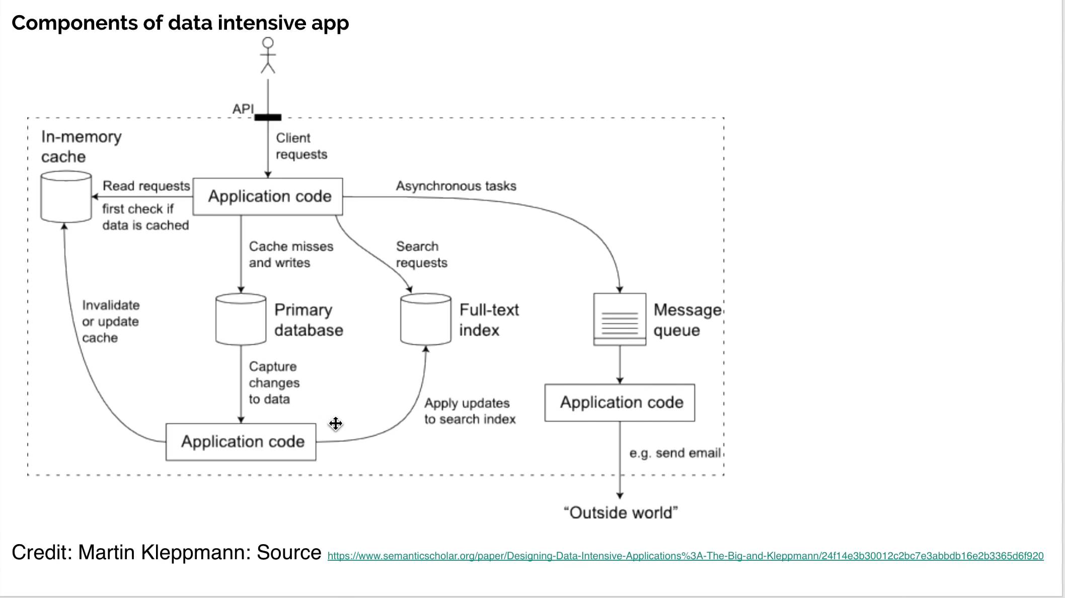
{"action": "mouse_move", "coordinate": [460, 333]}
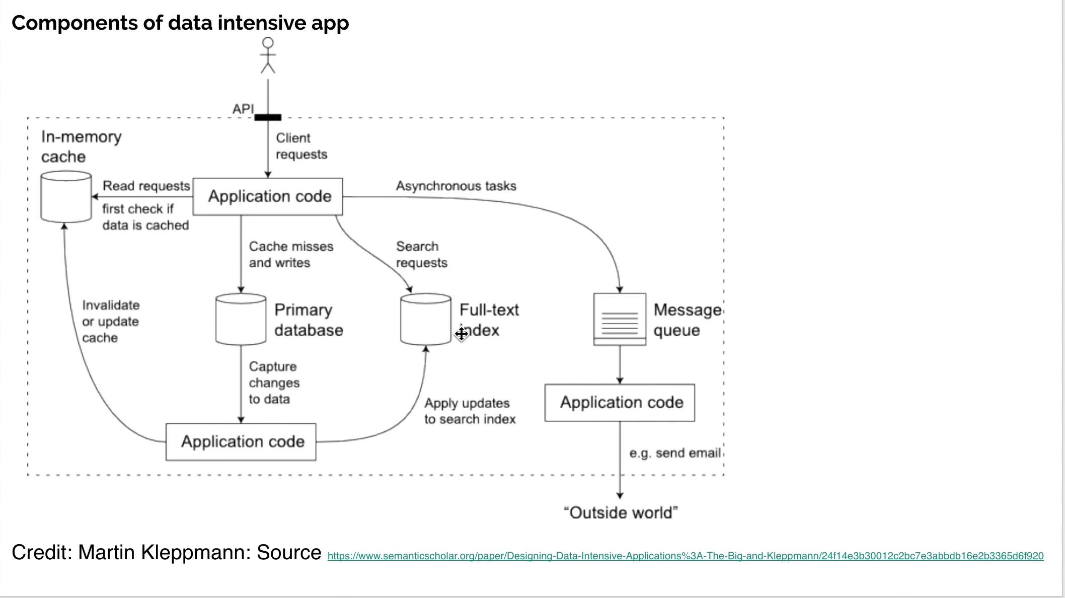
{"action": "mouse_move", "coordinate": [306, 227]}
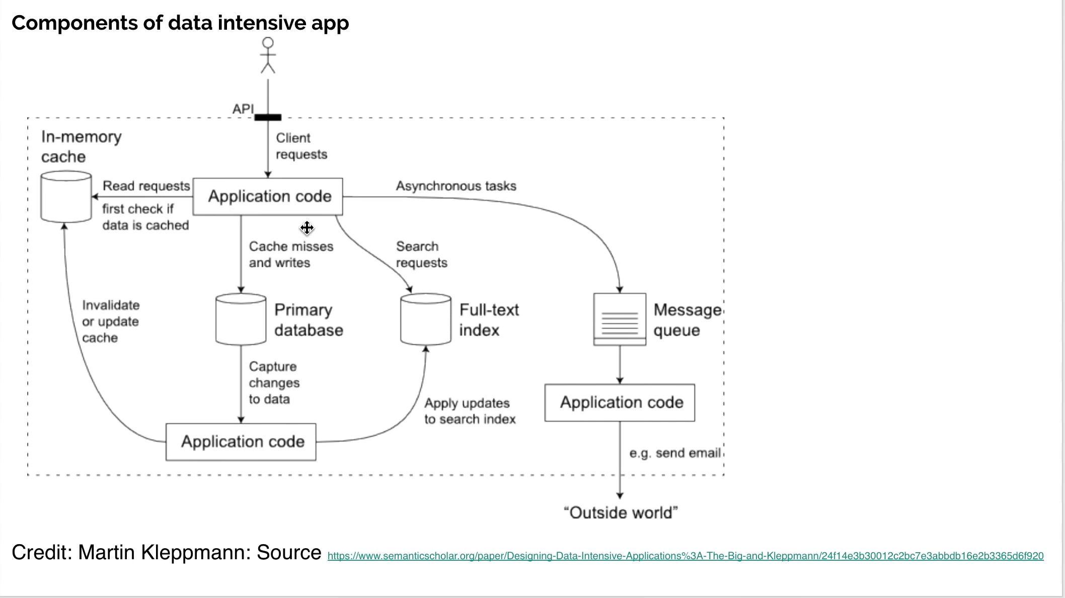
{"action": "mouse_move", "coordinate": [252, 223]}
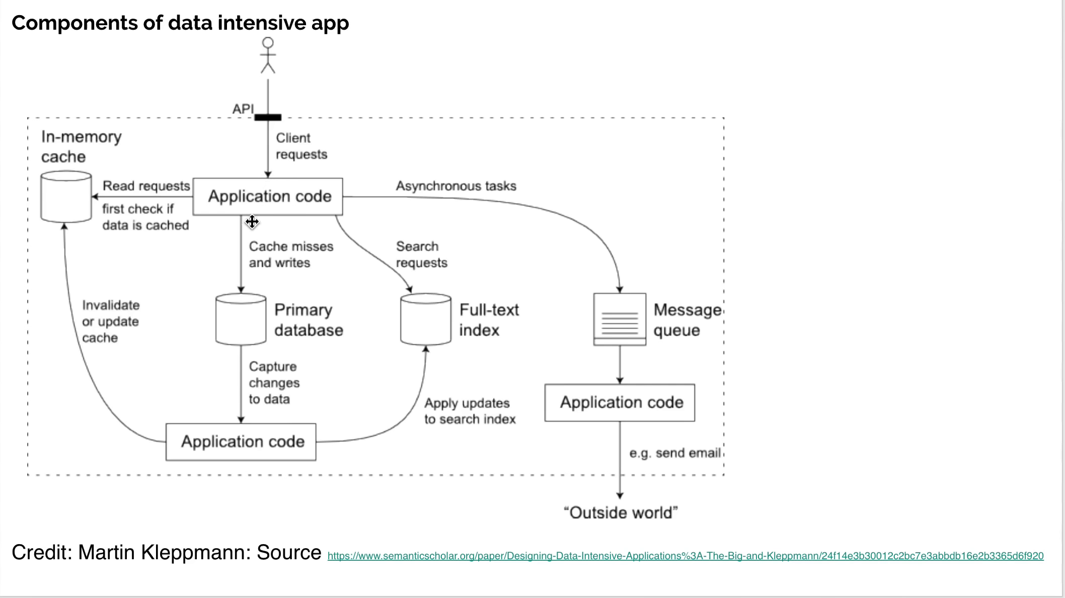
{"action": "mouse_move", "coordinate": [265, 207]}
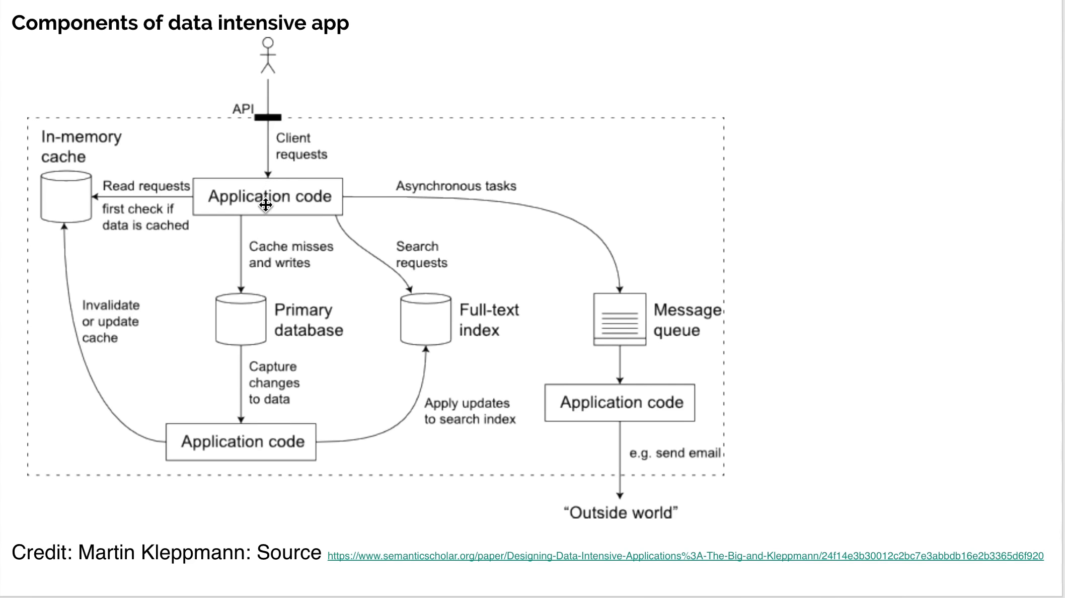
{"action": "mouse_move", "coordinate": [285, 211]}
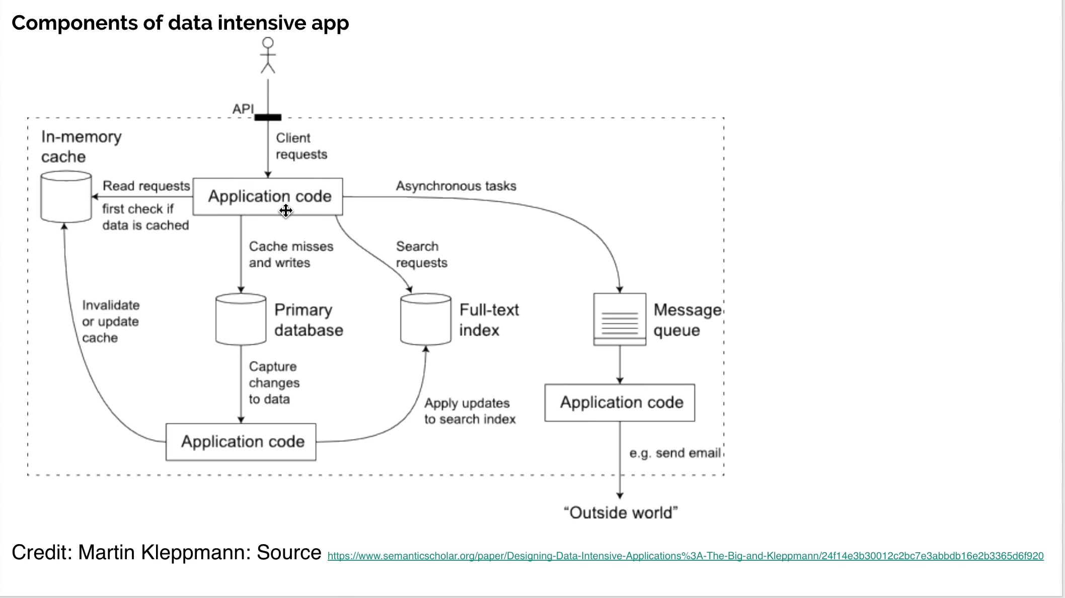
{"action": "mouse_move", "coordinate": [410, 304]}
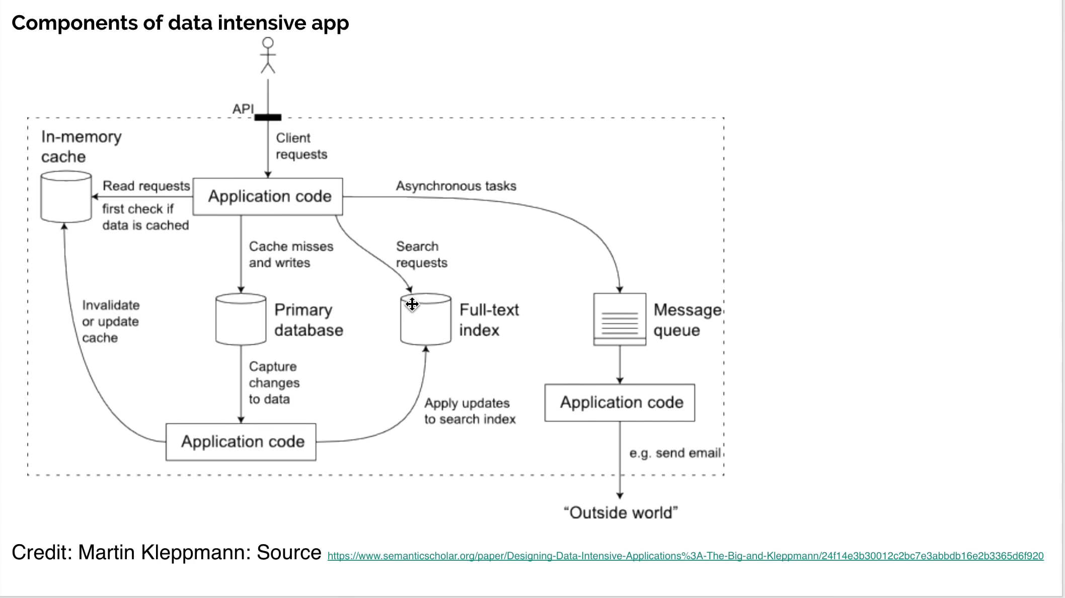
{"action": "mouse_move", "coordinate": [430, 281]}
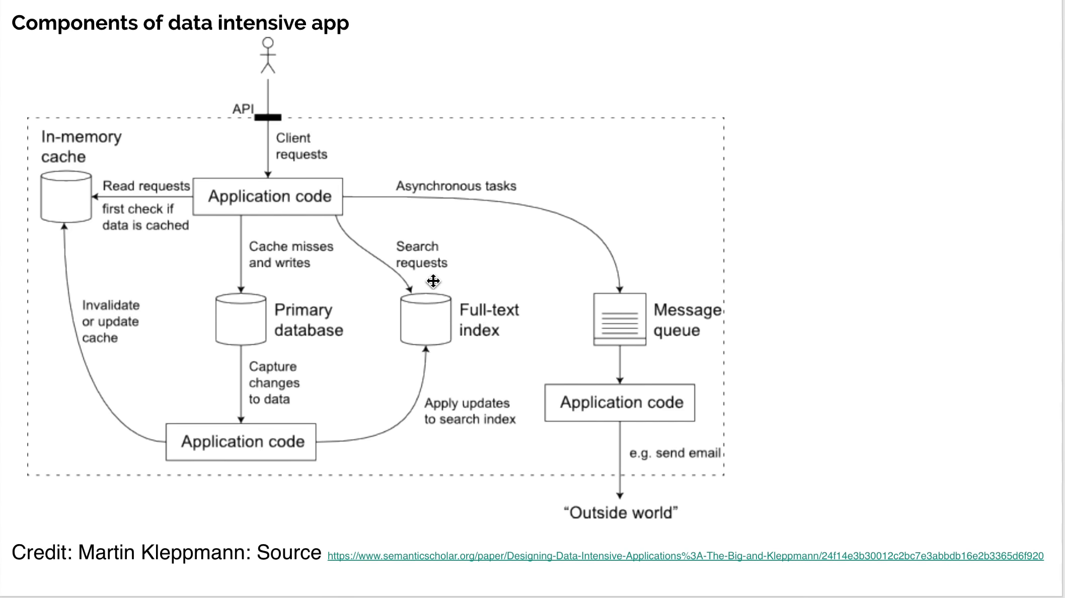
{"action": "mouse_move", "coordinate": [471, 280]}
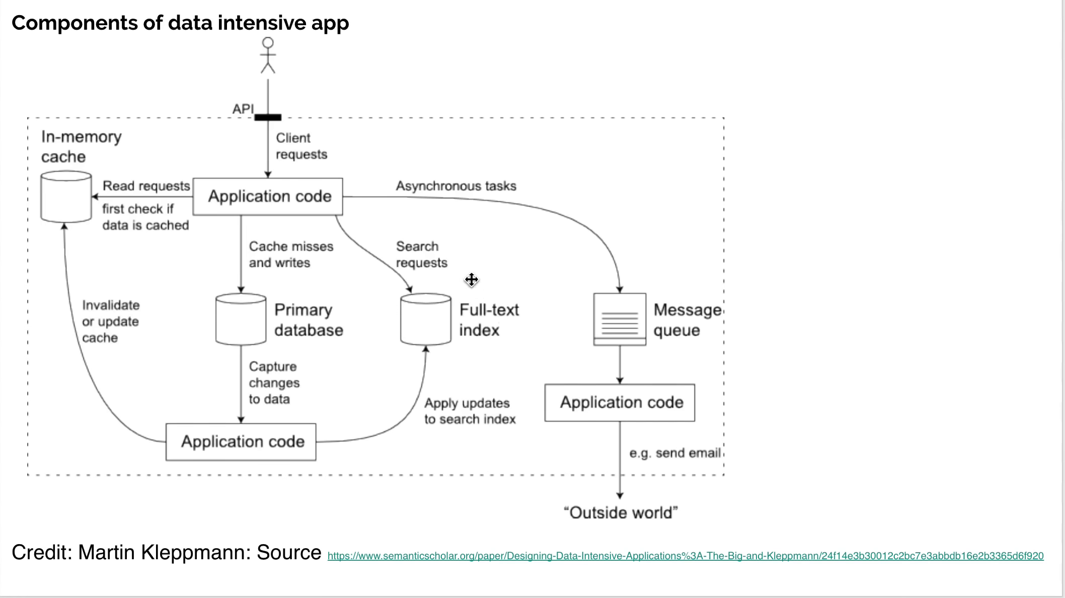
{"action": "mouse_move", "coordinate": [398, 280]}
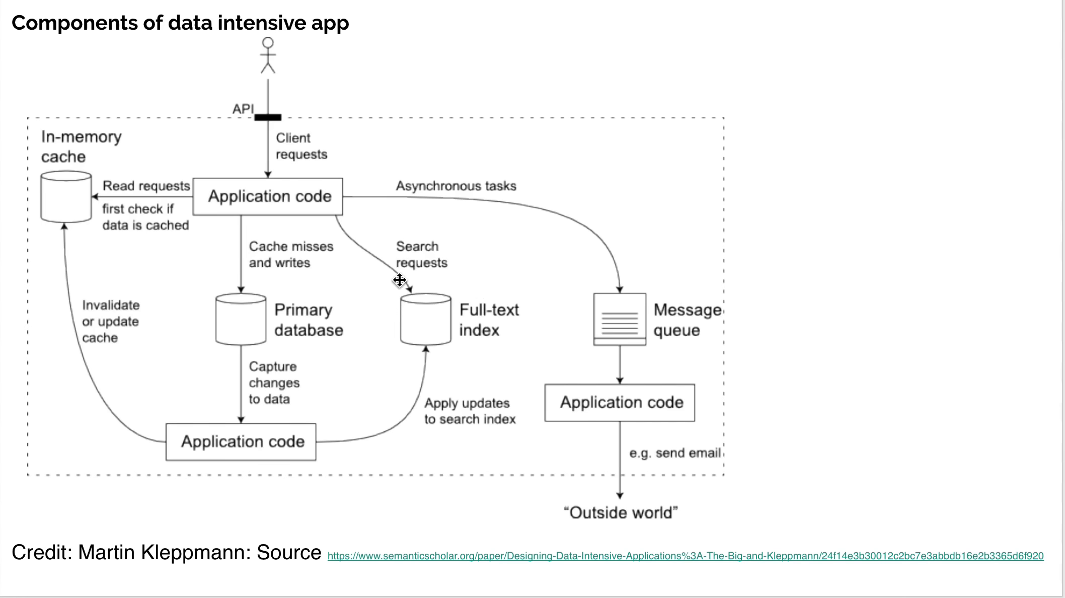
{"action": "mouse_move", "coordinate": [398, 336]}
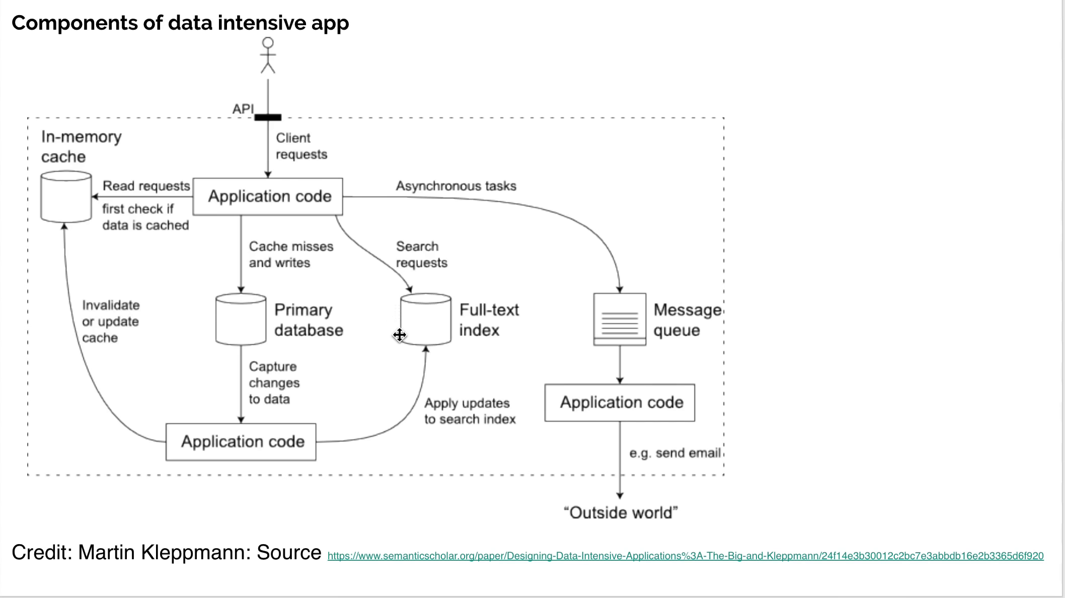
{"action": "mouse_move", "coordinate": [399, 288]}
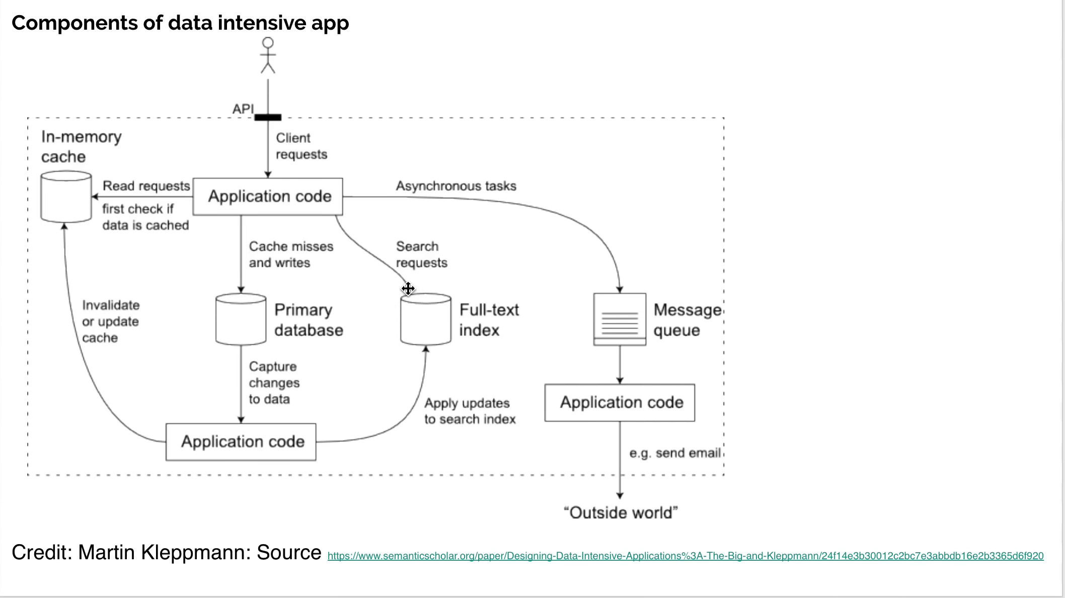
{"action": "mouse_move", "coordinate": [238, 471]}
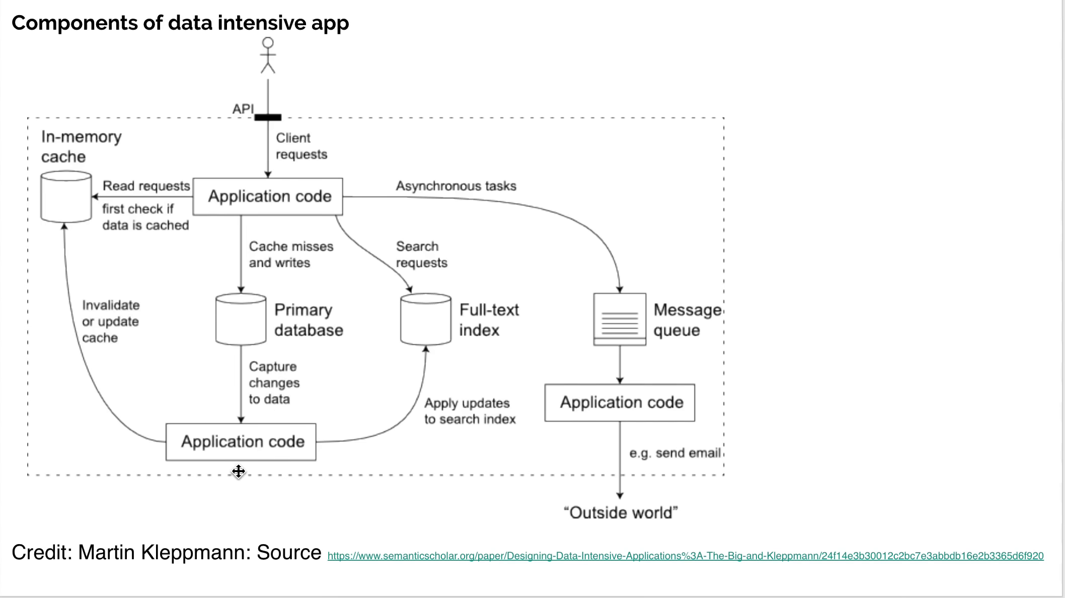
{"action": "mouse_move", "coordinate": [263, 469]}
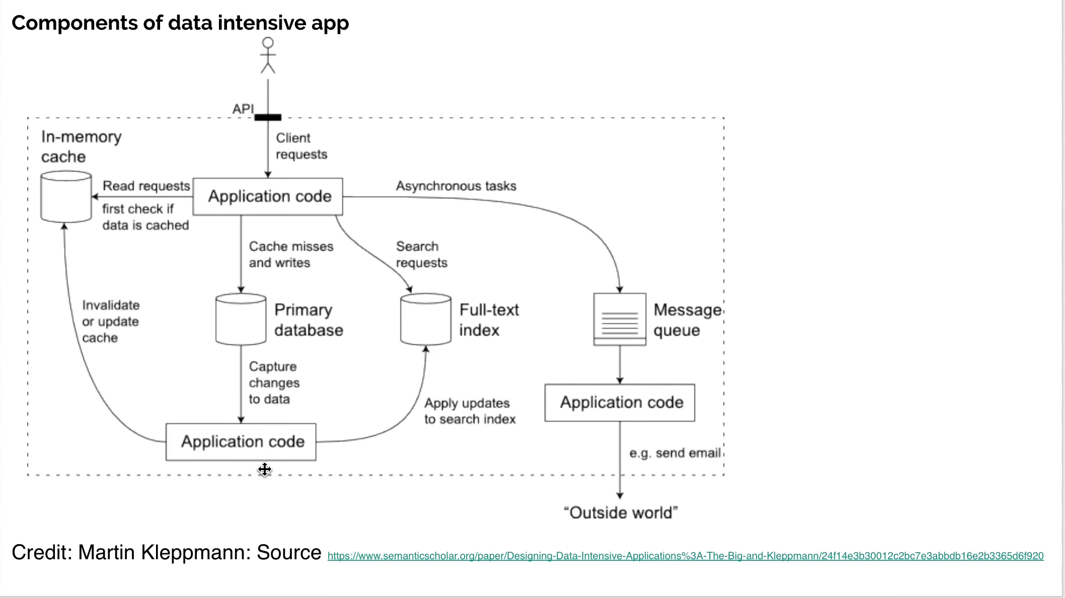
{"action": "mouse_move", "coordinate": [310, 353]}
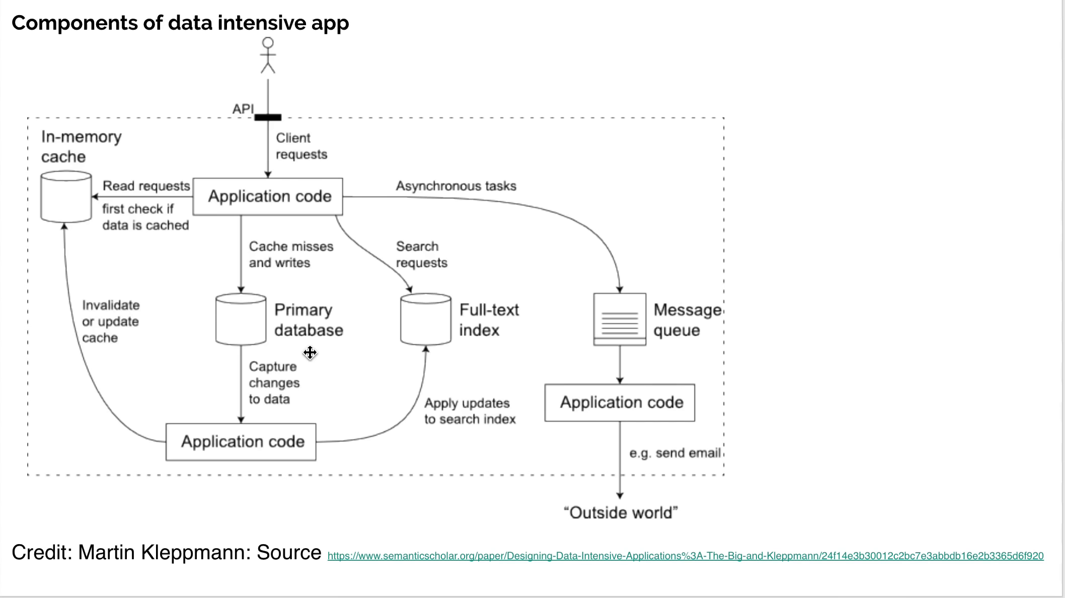
{"action": "mouse_move", "coordinate": [333, 193]}
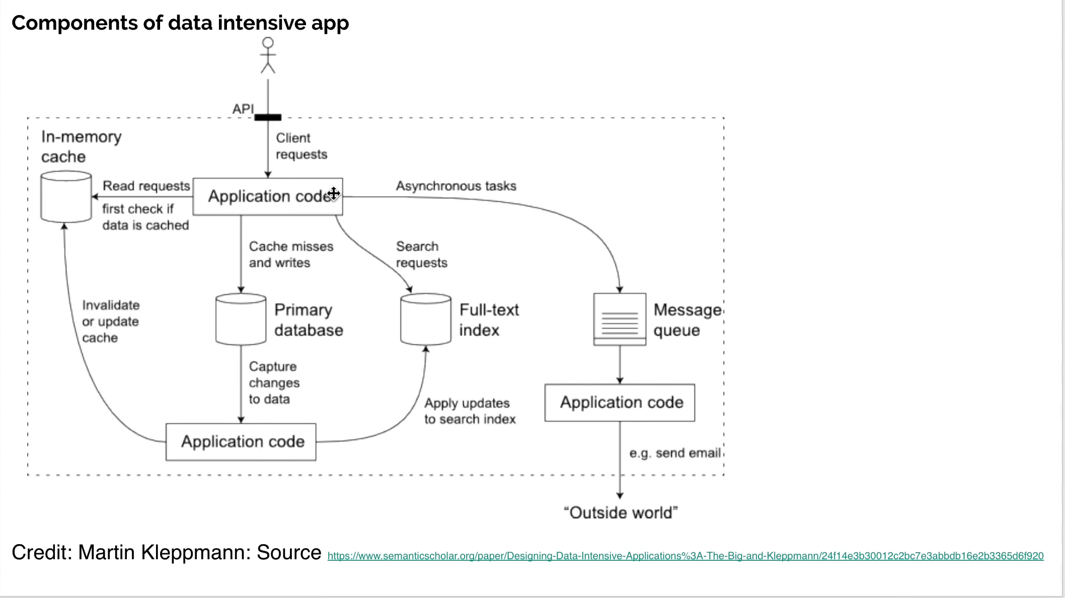
{"action": "mouse_move", "coordinate": [450, 138]}
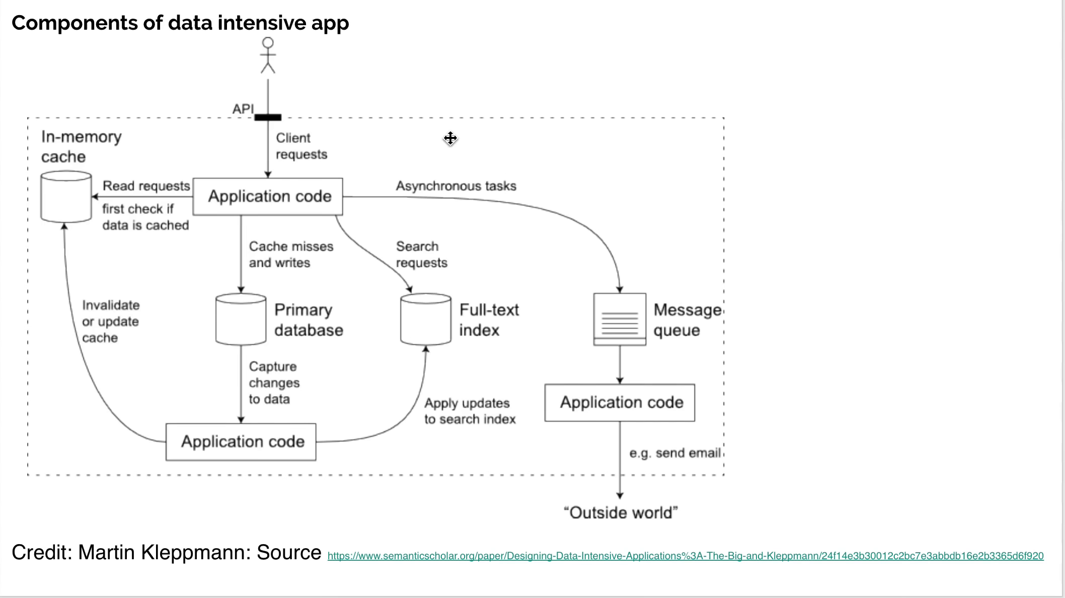
{"action": "mouse_move", "coordinate": [467, 152]}
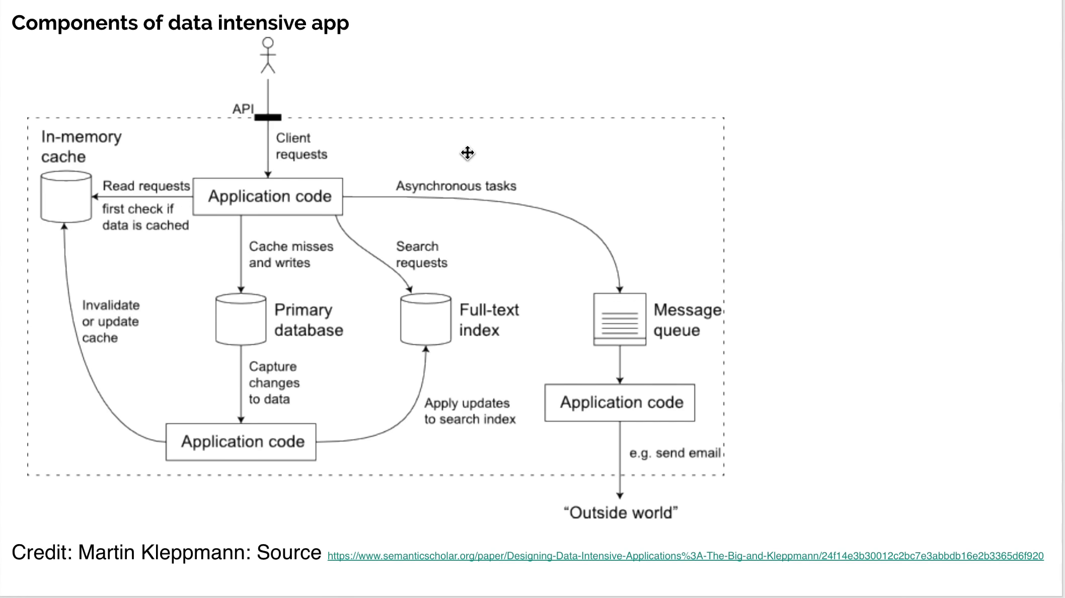
{"action": "mouse_move", "coordinate": [529, 200]}
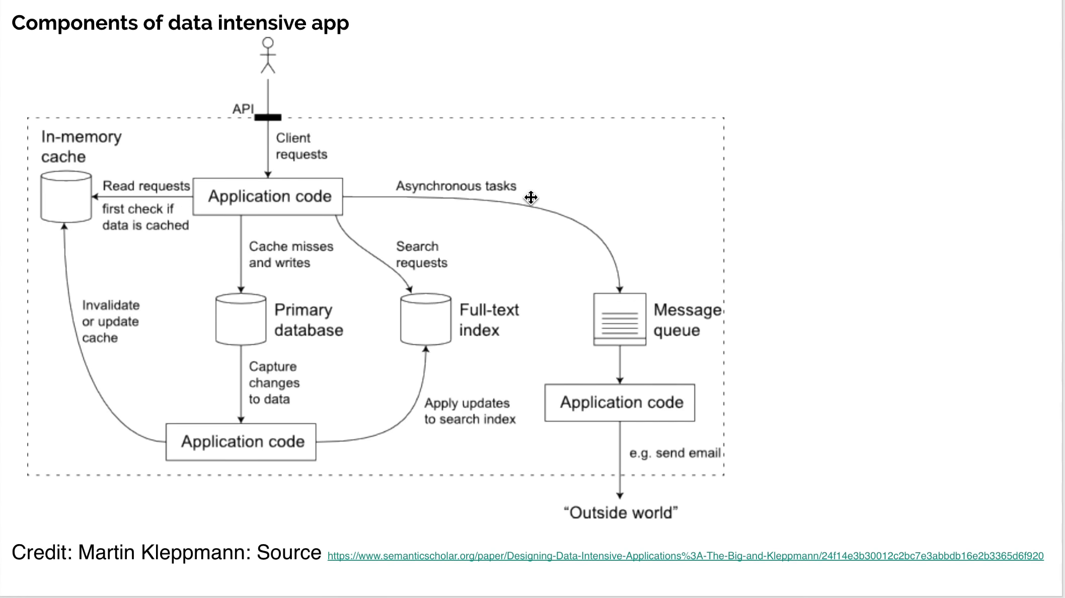
{"action": "mouse_move", "coordinate": [485, 248]}
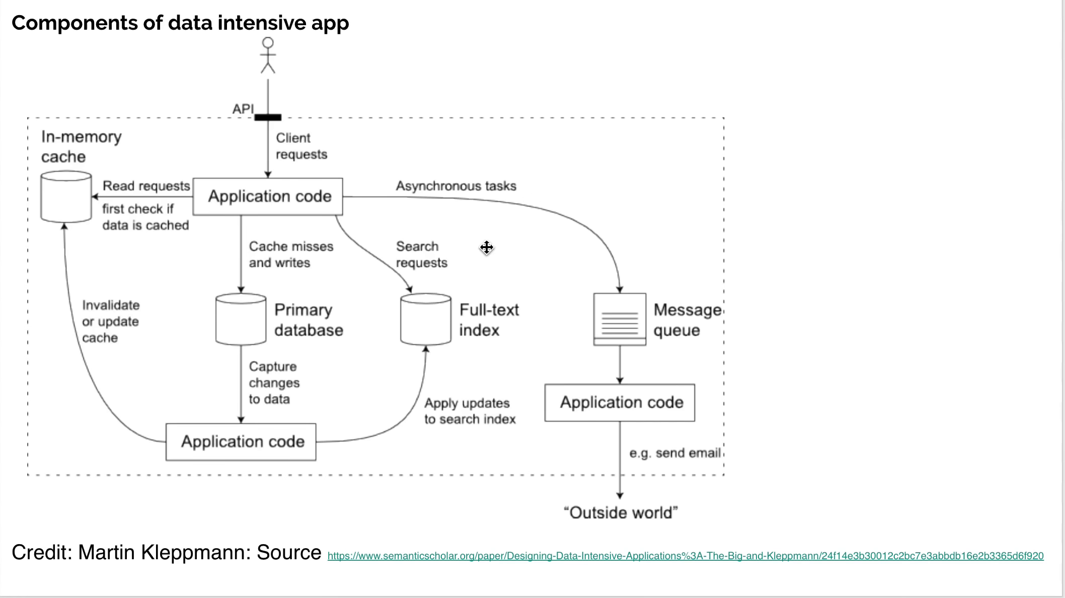
{"action": "mouse_move", "coordinate": [629, 339]}
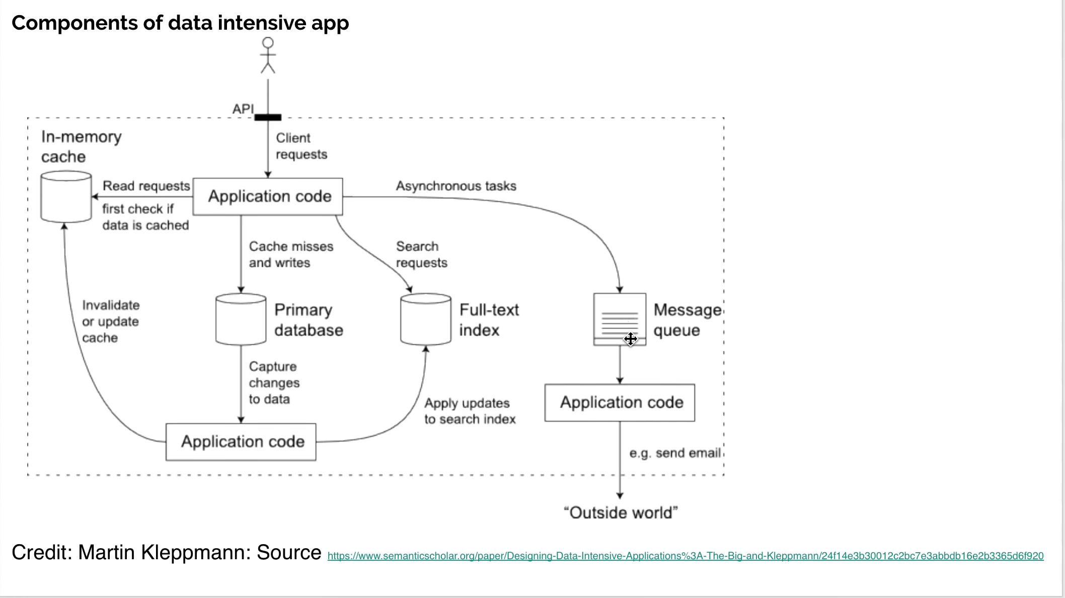
{"action": "mouse_move", "coordinate": [615, 373]}
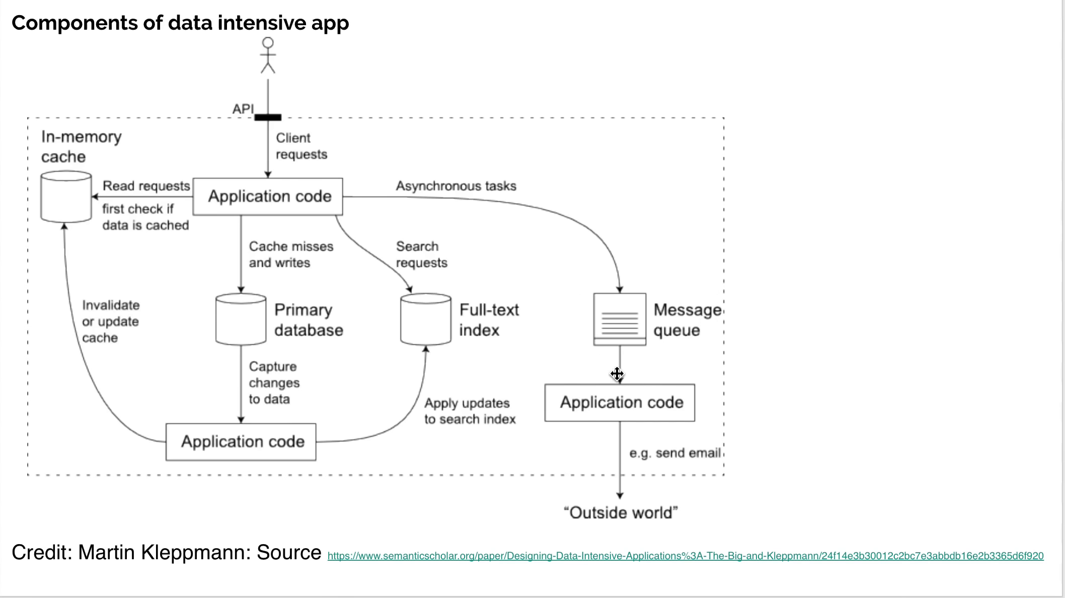
{"action": "mouse_move", "coordinate": [632, 428]}
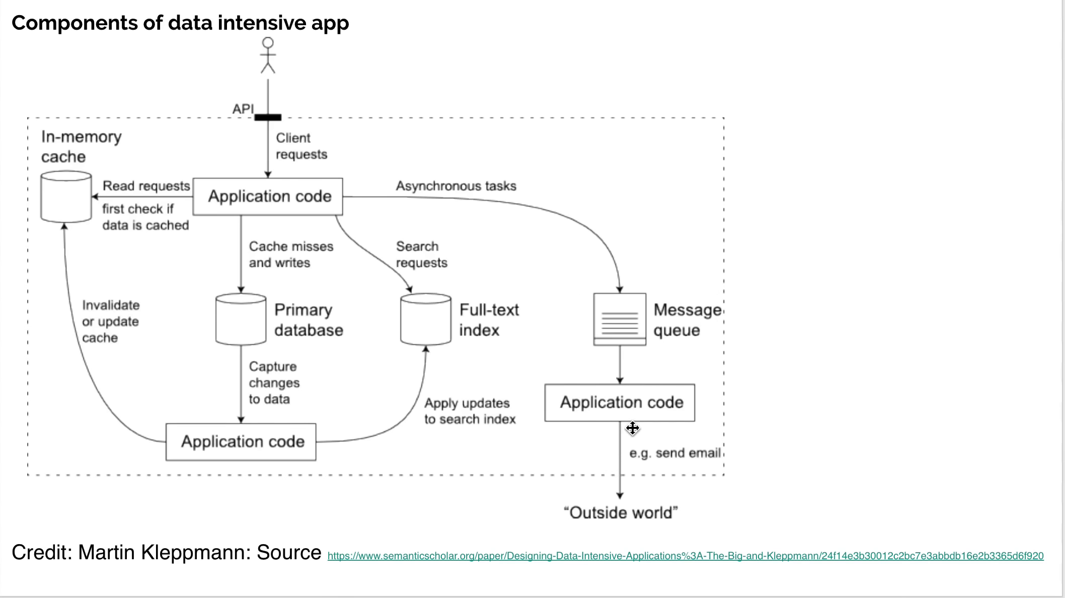
{"action": "mouse_move", "coordinate": [494, 544]}
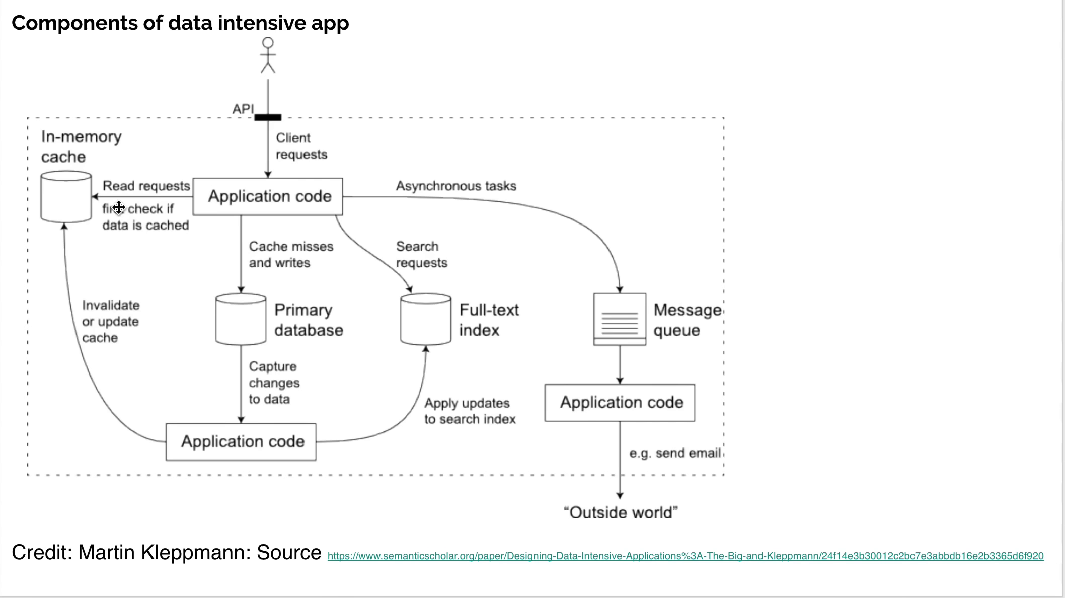
{"action": "mouse_move", "coordinate": [94, 218]}
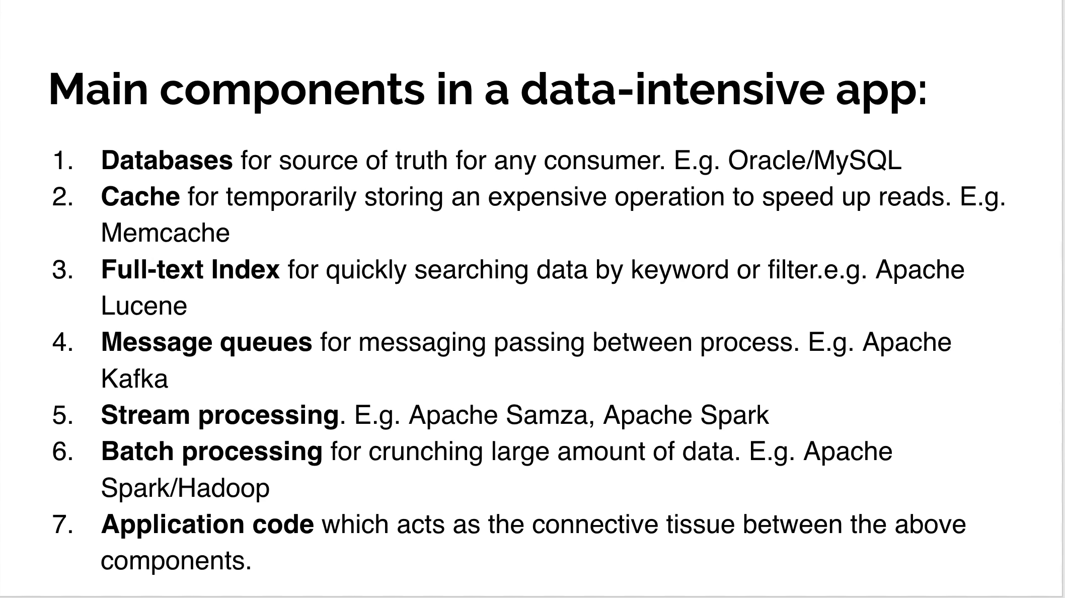
{"action": "mouse_move", "coordinate": [67, 301]}
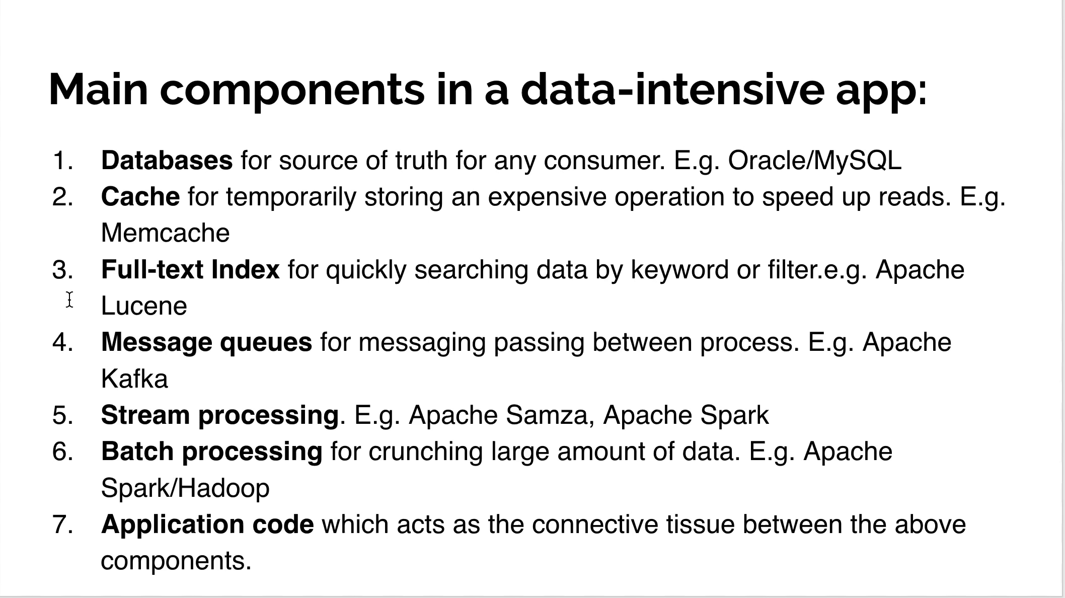
{"action": "mouse_move", "coordinate": [26, 351]}
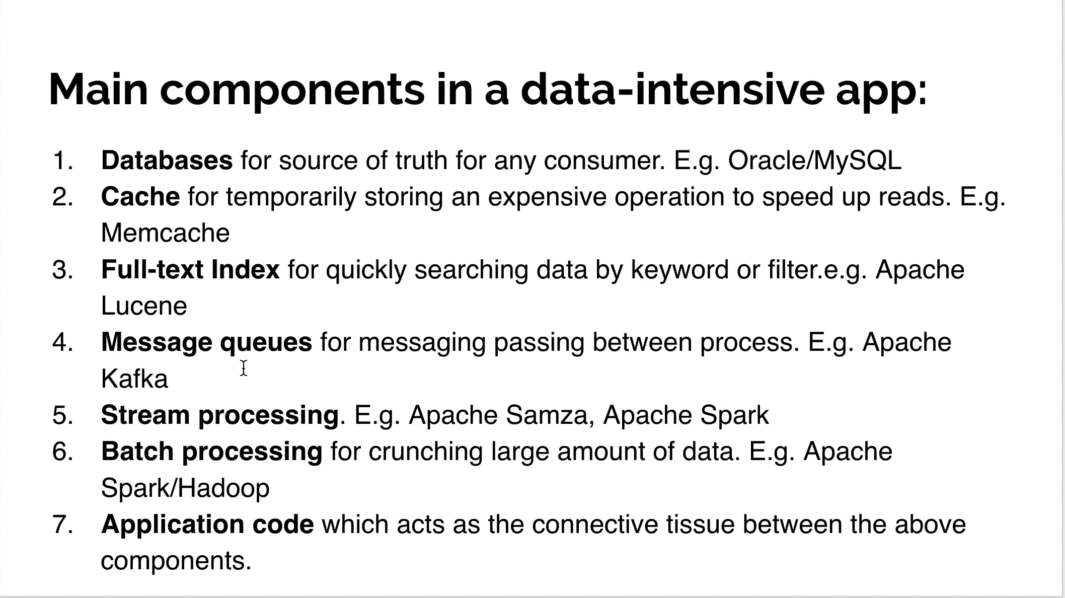
{"action": "mouse_move", "coordinate": [207, 376]}
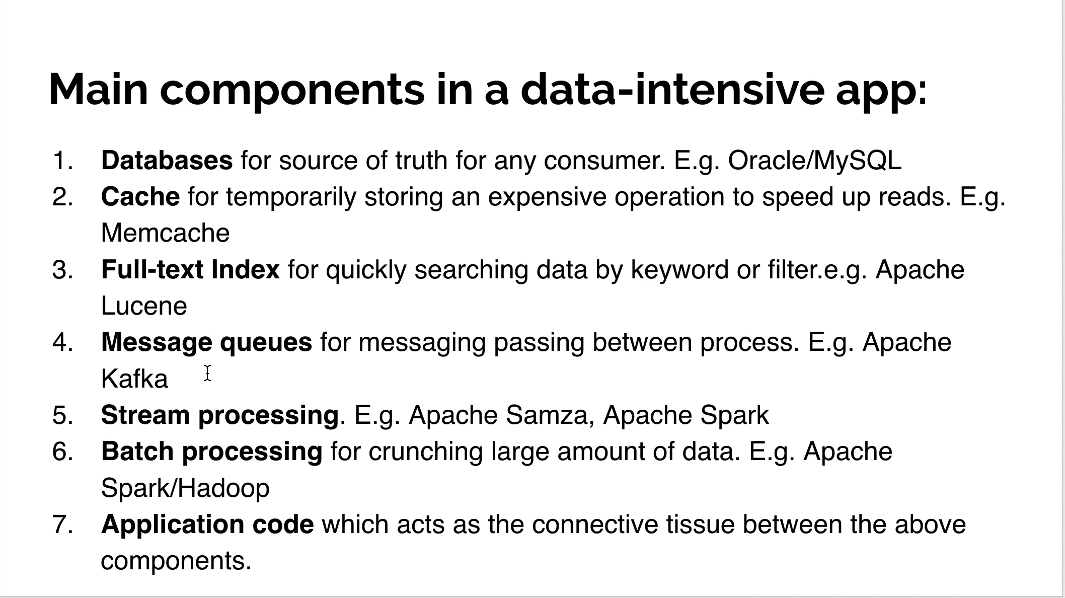
{"action": "mouse_move", "coordinate": [178, 358]}
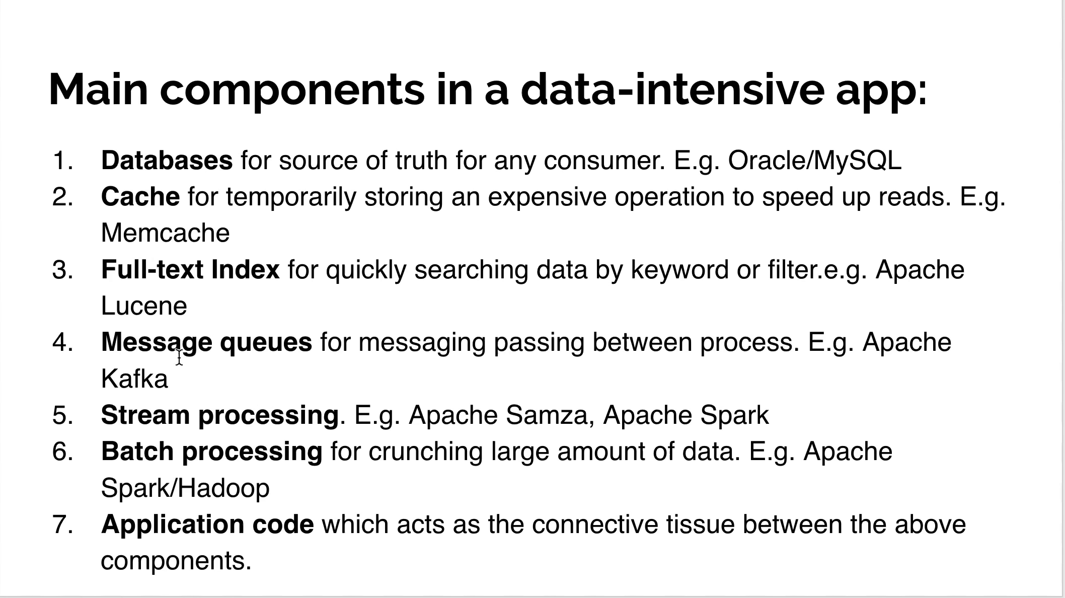
{"action": "mouse_move", "coordinate": [425, 451]}
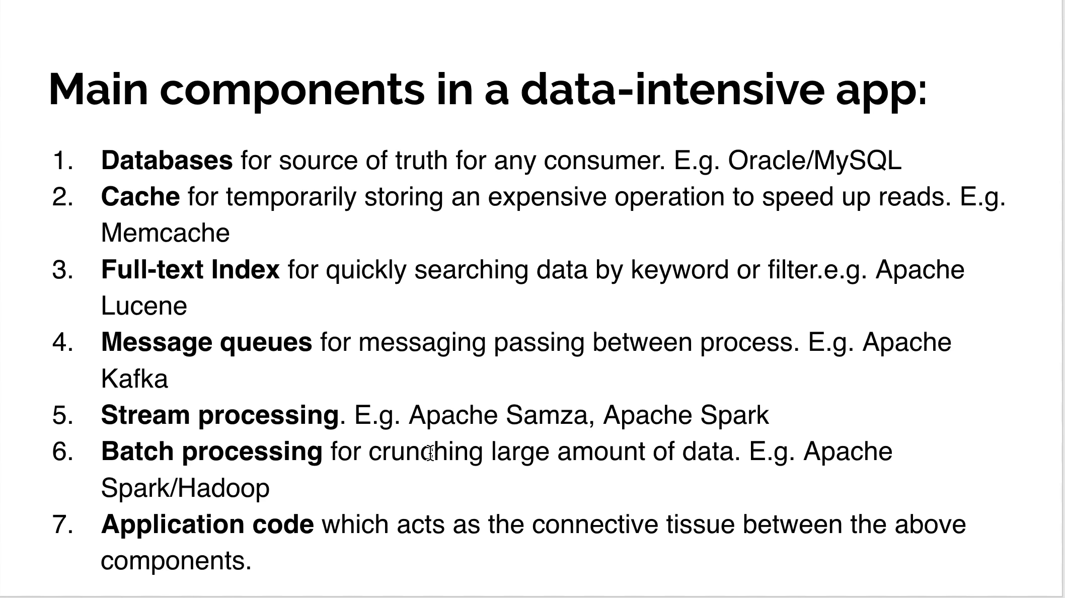
{"action": "mouse_move", "coordinate": [487, 449]}
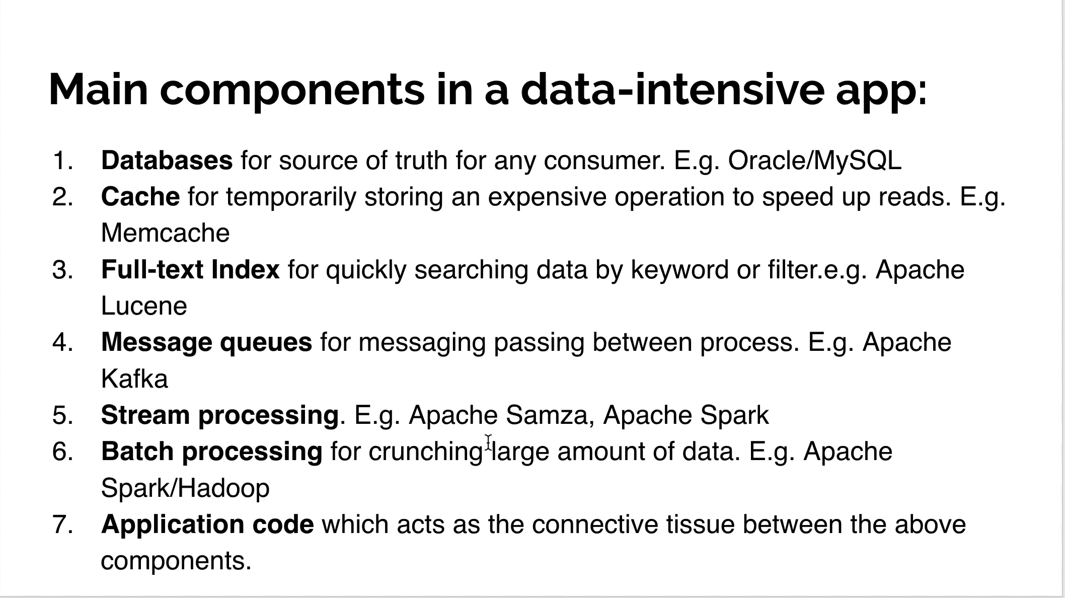
{"action": "mouse_move", "coordinate": [741, 427]}
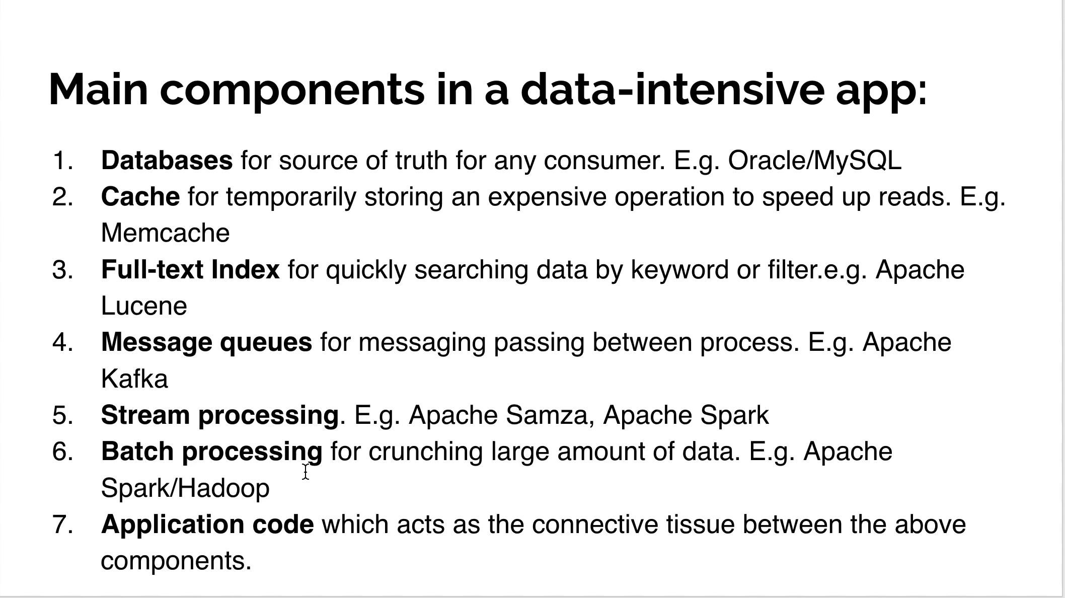
{"action": "mouse_move", "coordinate": [107, 489]}
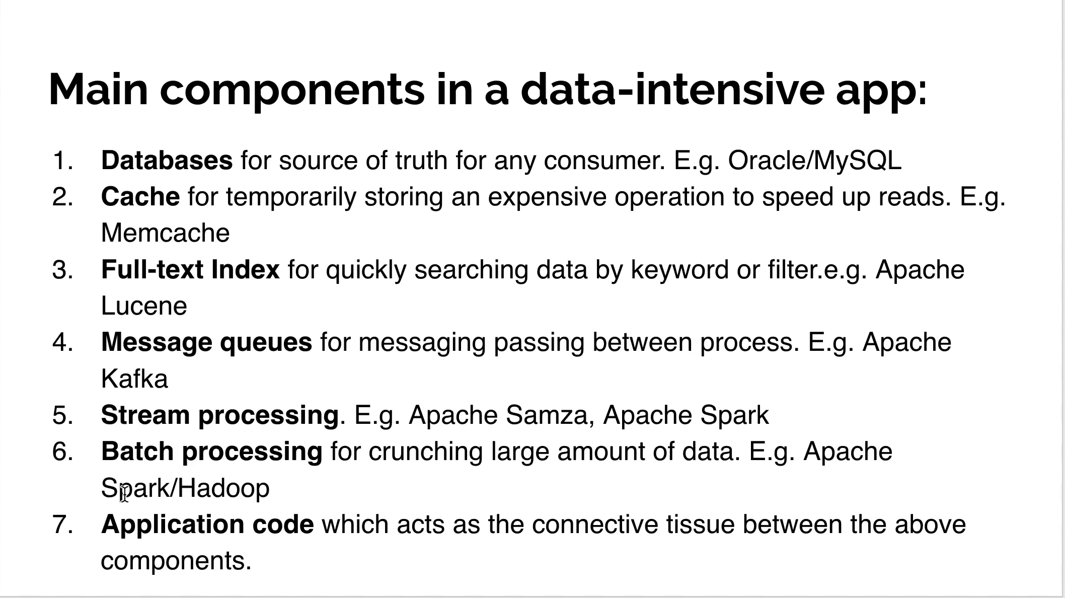
{"action": "mouse_move", "coordinate": [260, 506]}
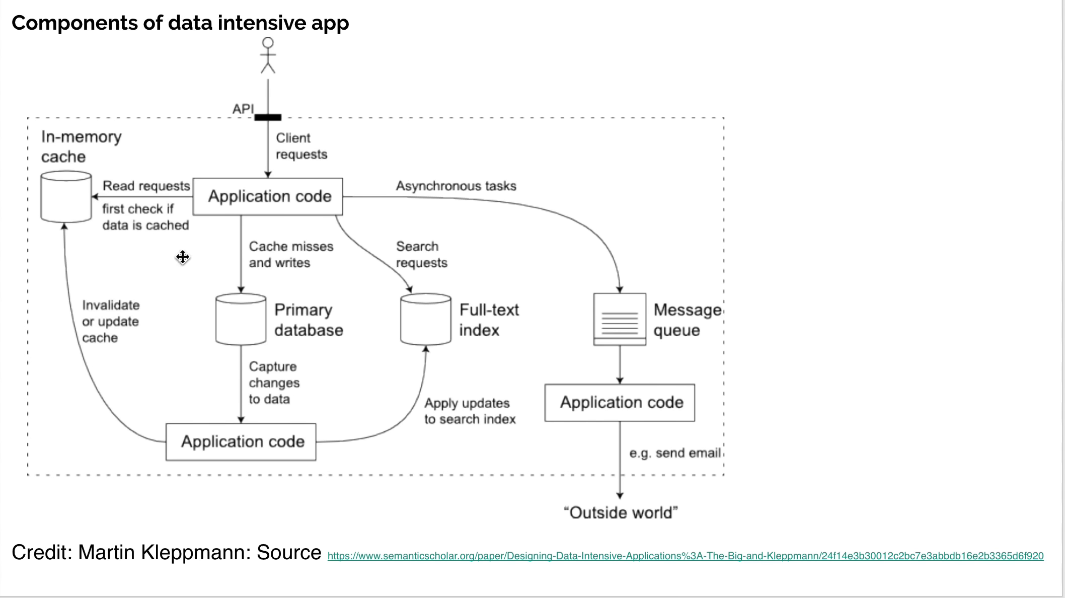
{"action": "mouse_move", "coordinate": [55, 210]}
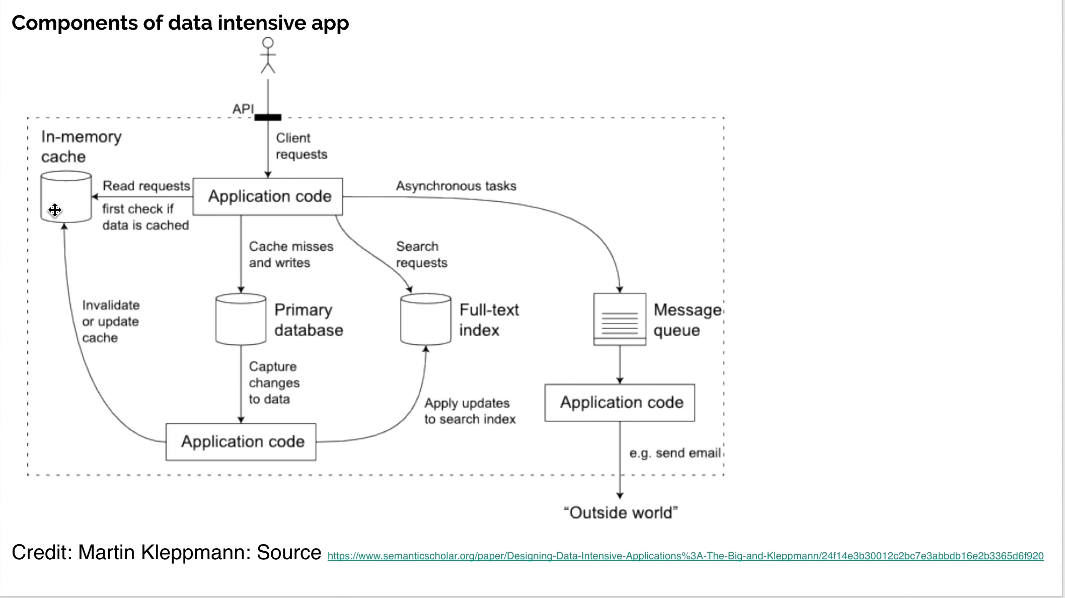
{"action": "mouse_move", "coordinate": [212, 382]}
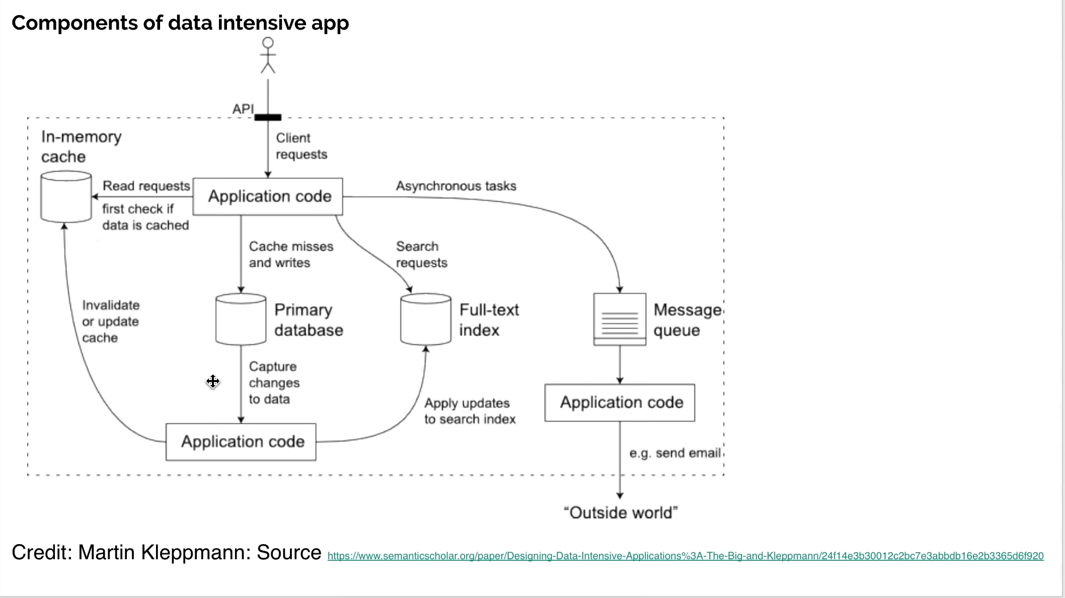
{"action": "mouse_move", "coordinate": [445, 250]}
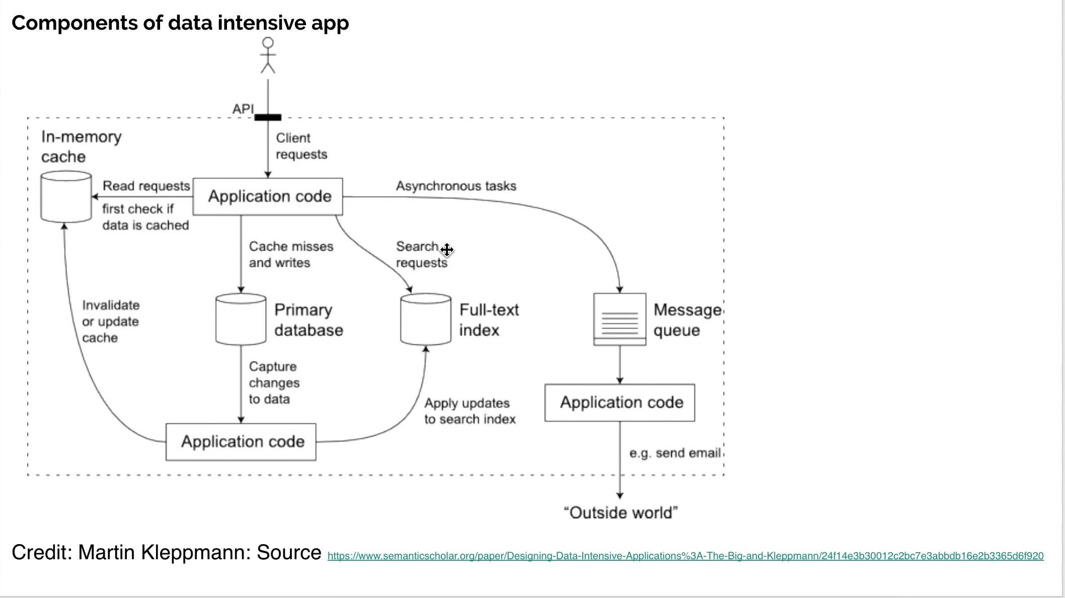
{"action": "mouse_move", "coordinate": [639, 264]}
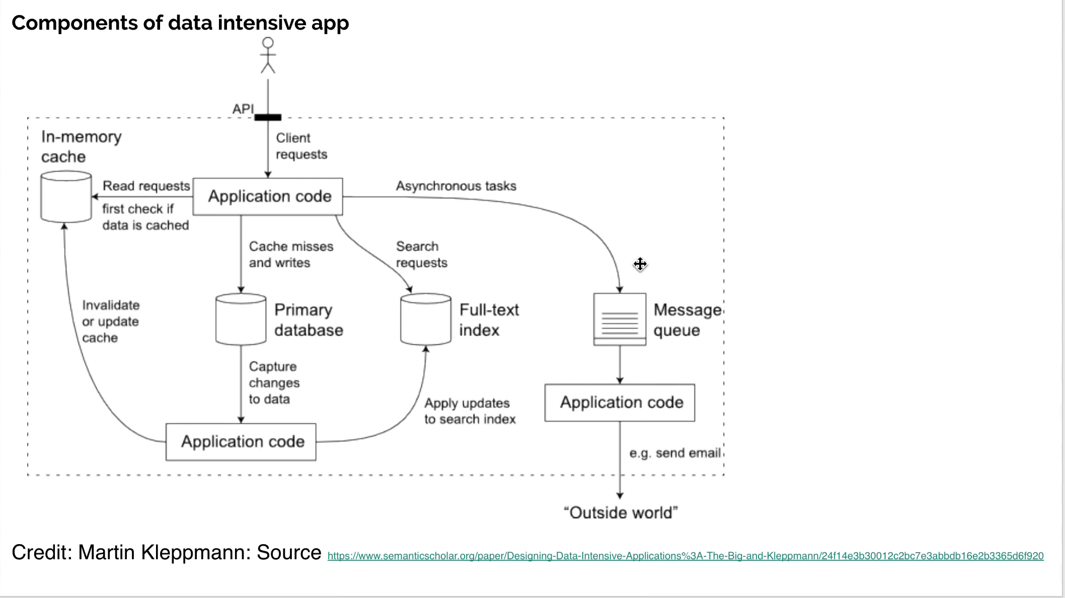
{"action": "mouse_move", "coordinate": [509, 190]}
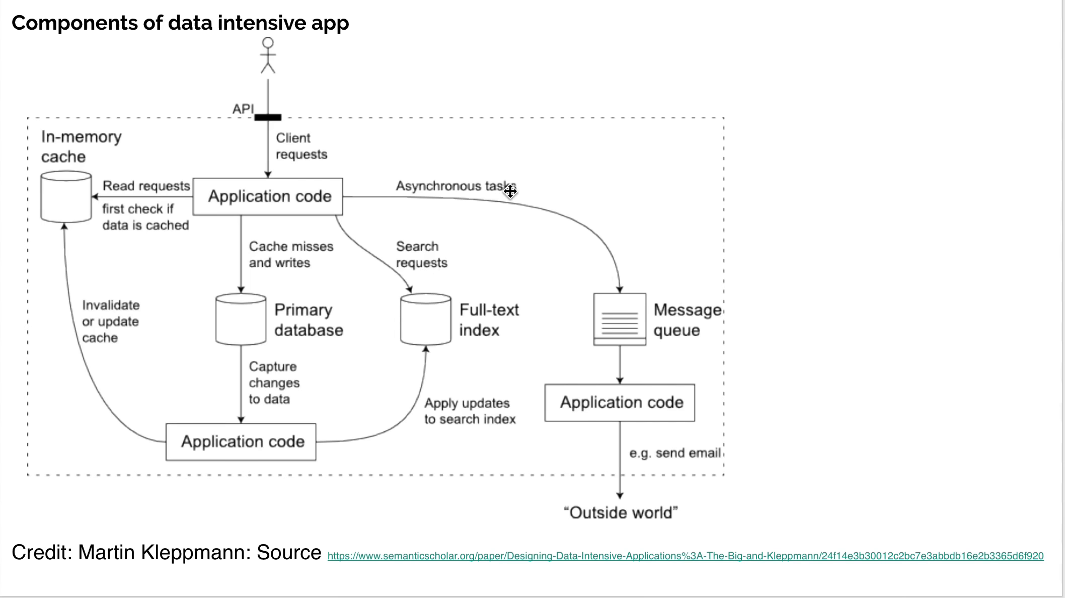
{"action": "mouse_move", "coordinate": [535, 212]}
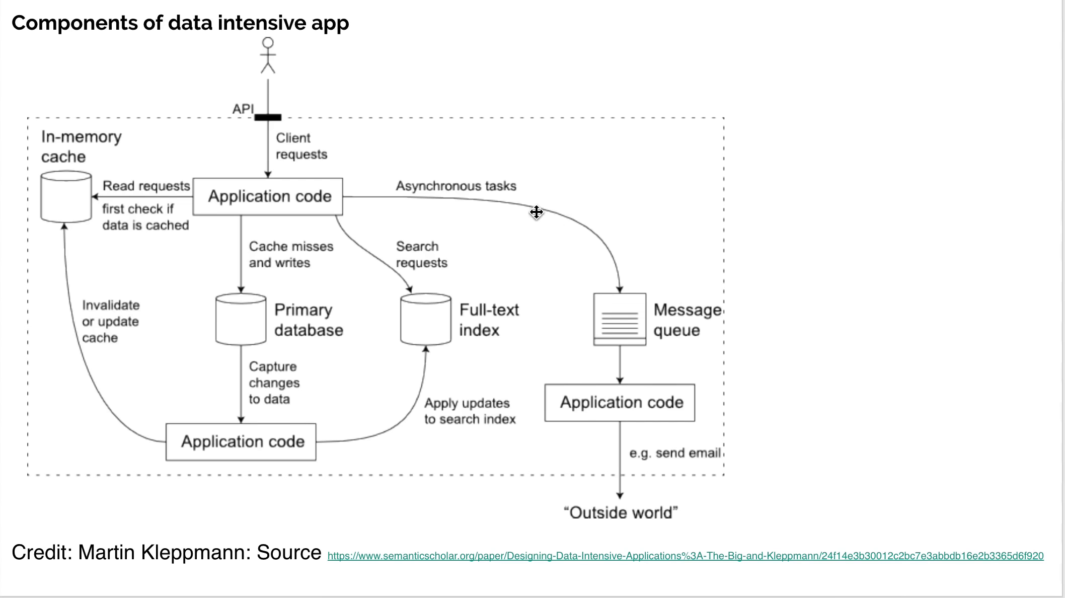
{"action": "mouse_move", "coordinate": [602, 328]}
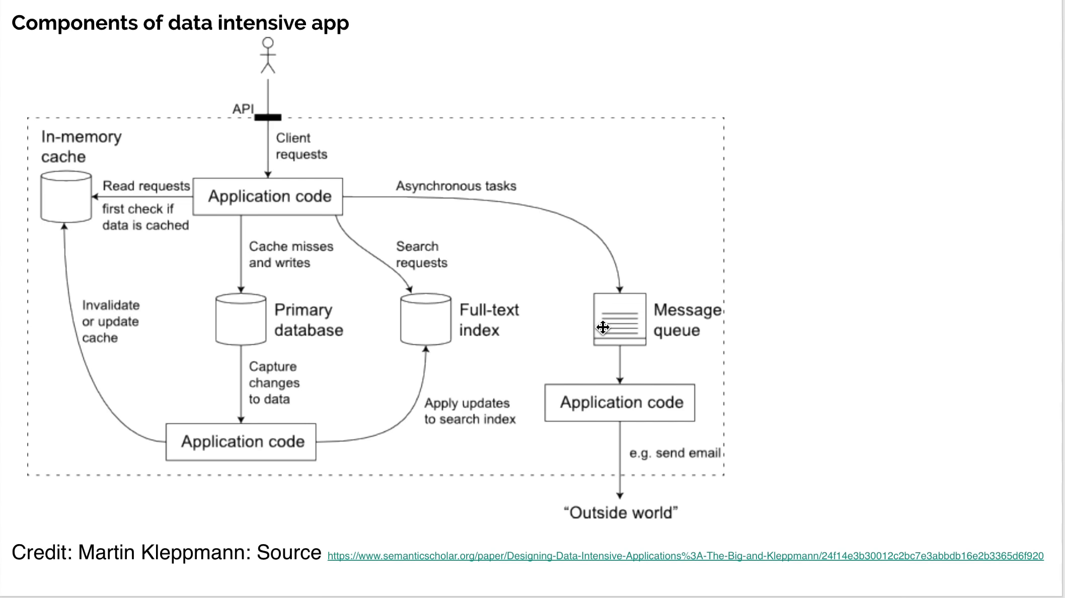
{"action": "mouse_move", "coordinate": [563, 367]}
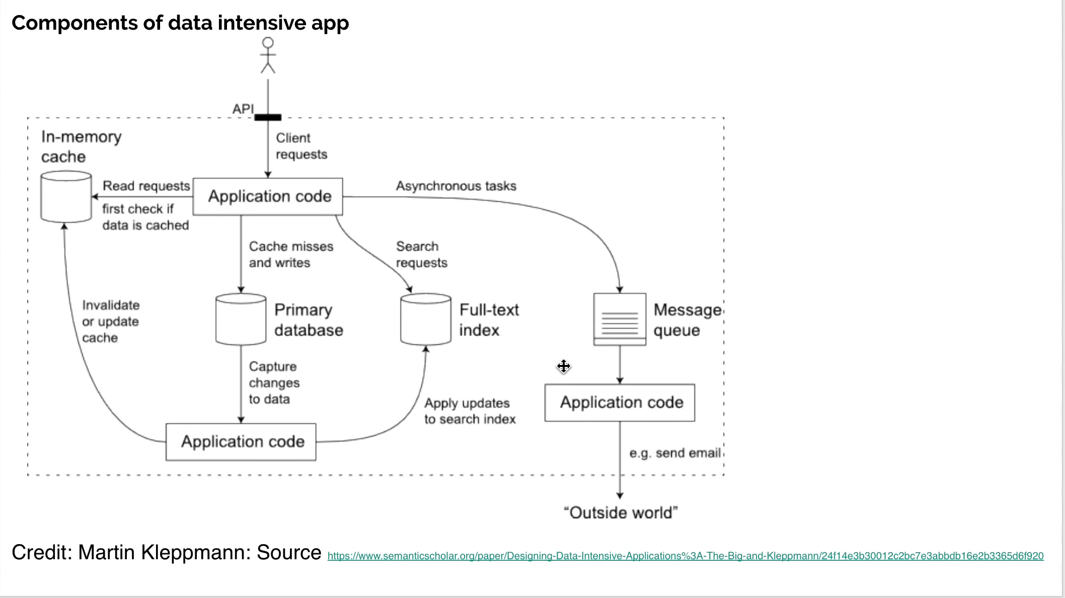